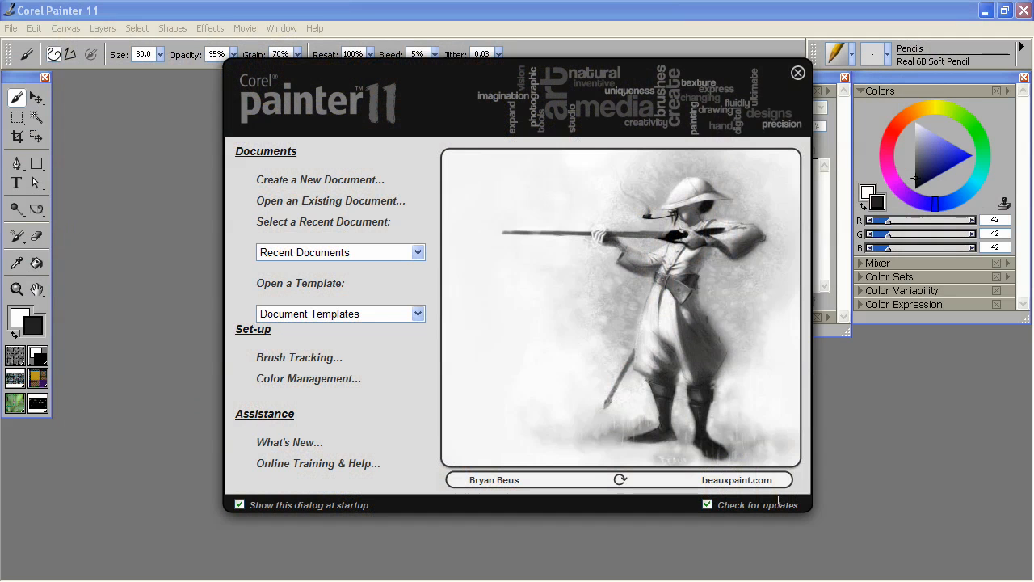
mouse_move(751, 469)
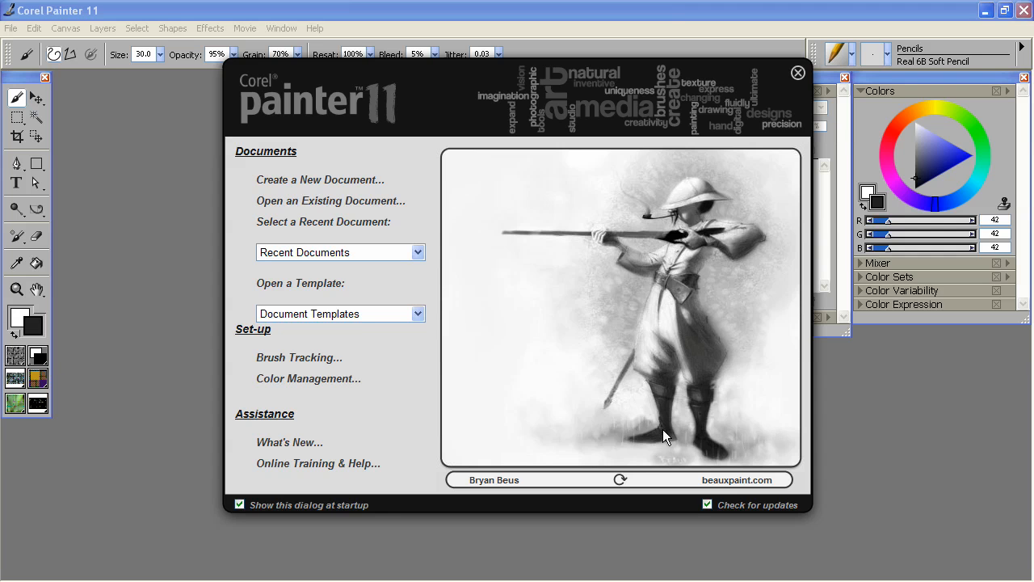
mouse_move(634, 349)
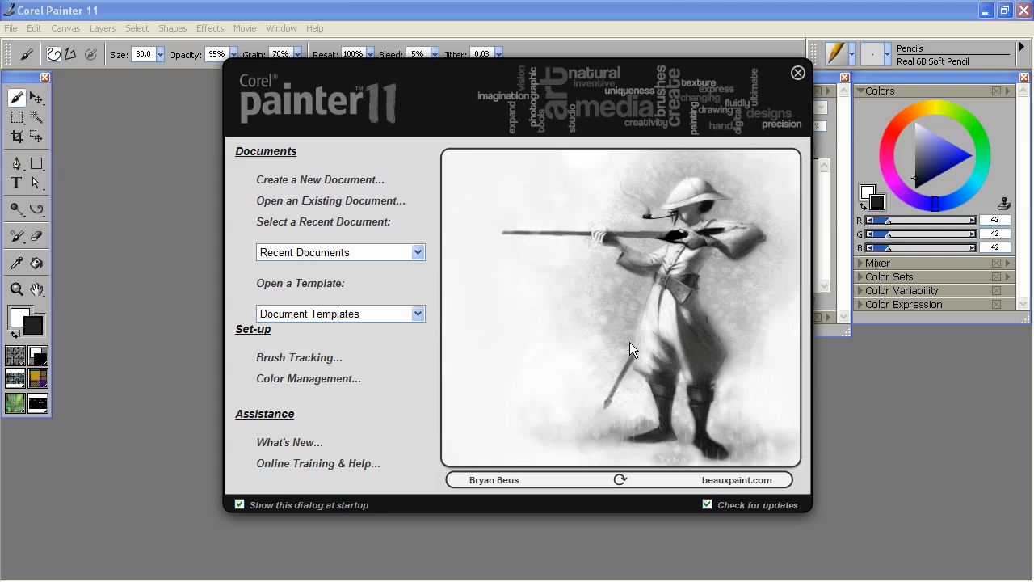
mouse_move(640, 368)
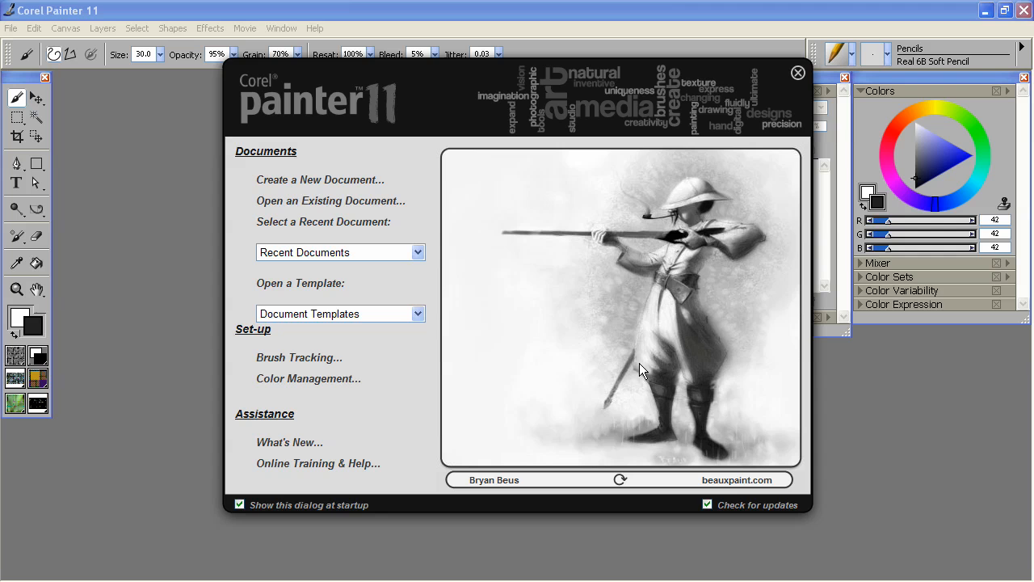
mouse_move(640, 381)
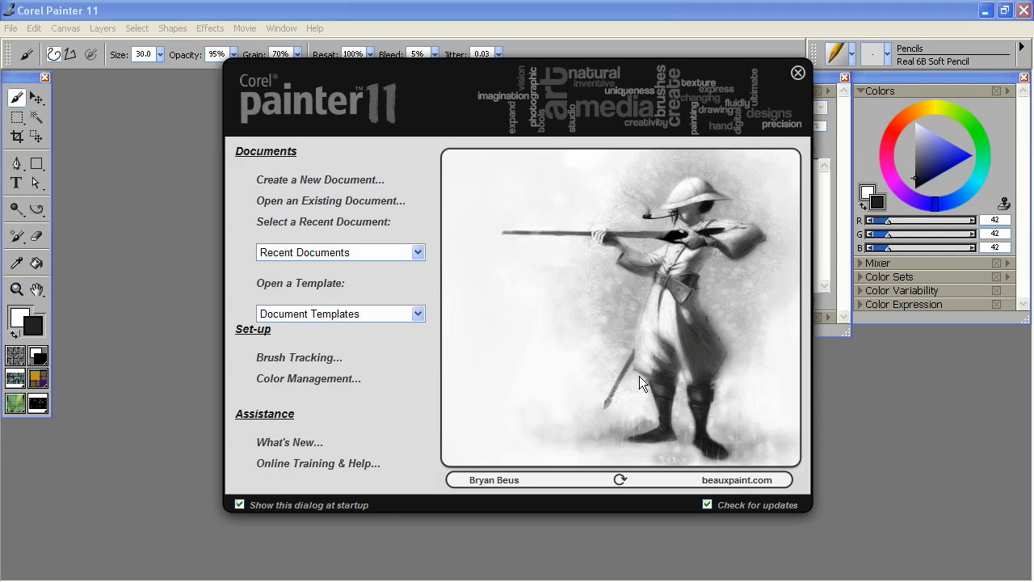
mouse_move(611, 364)
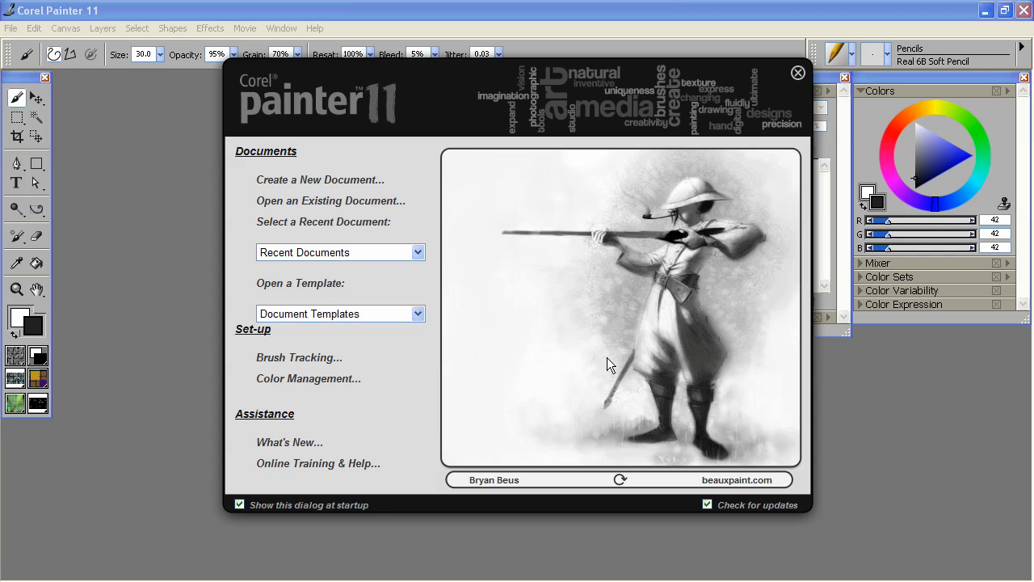
mouse_move(614, 369)
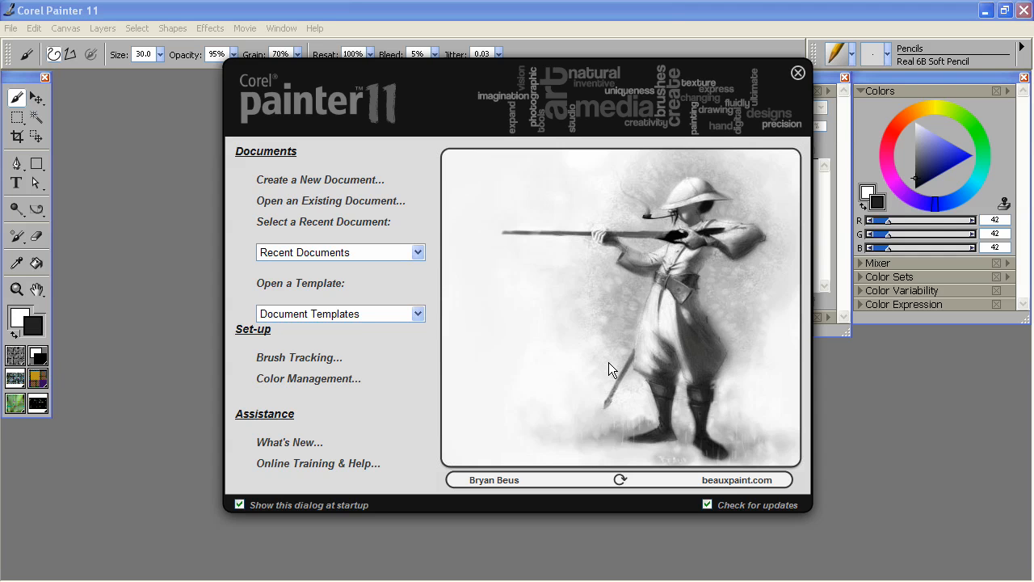
mouse_move(611, 372)
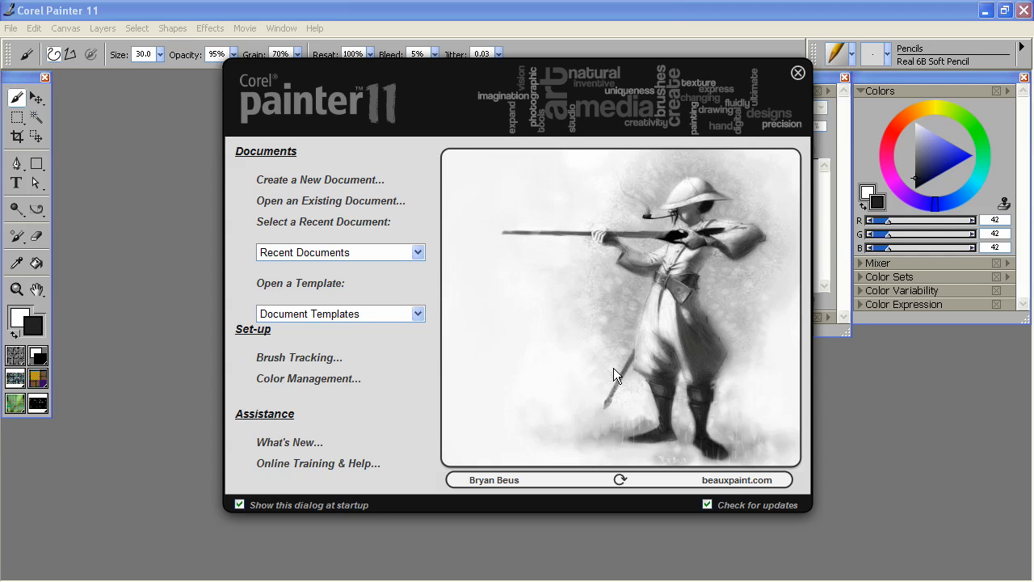
mouse_move(606, 374)
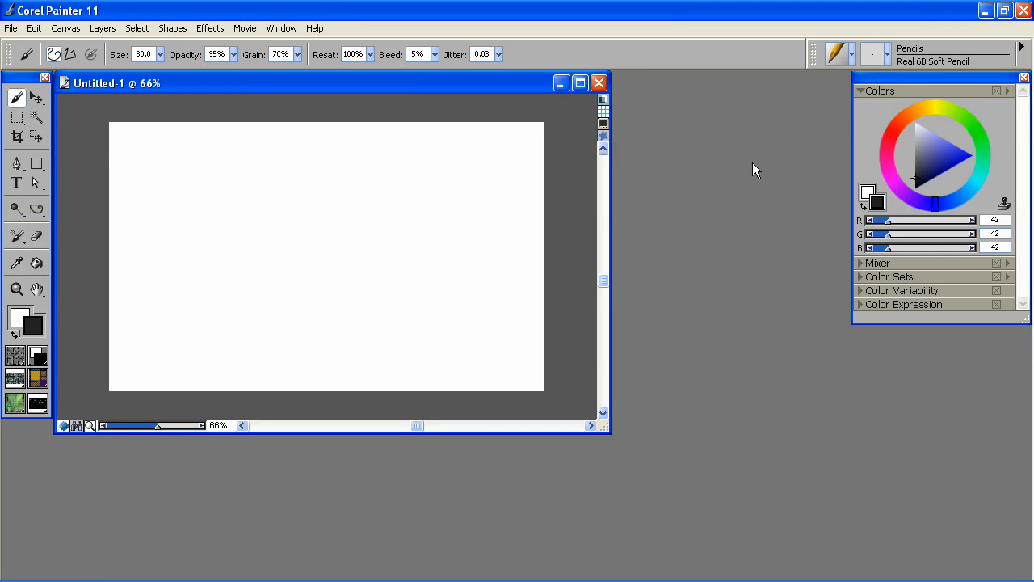
mouse_move(837, 74)
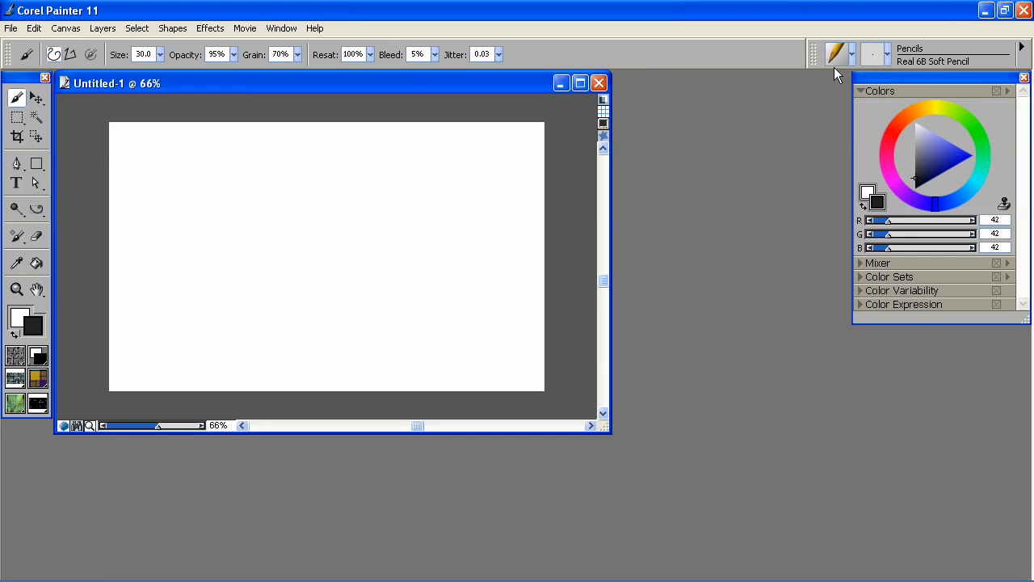
mouse_move(850, 76)
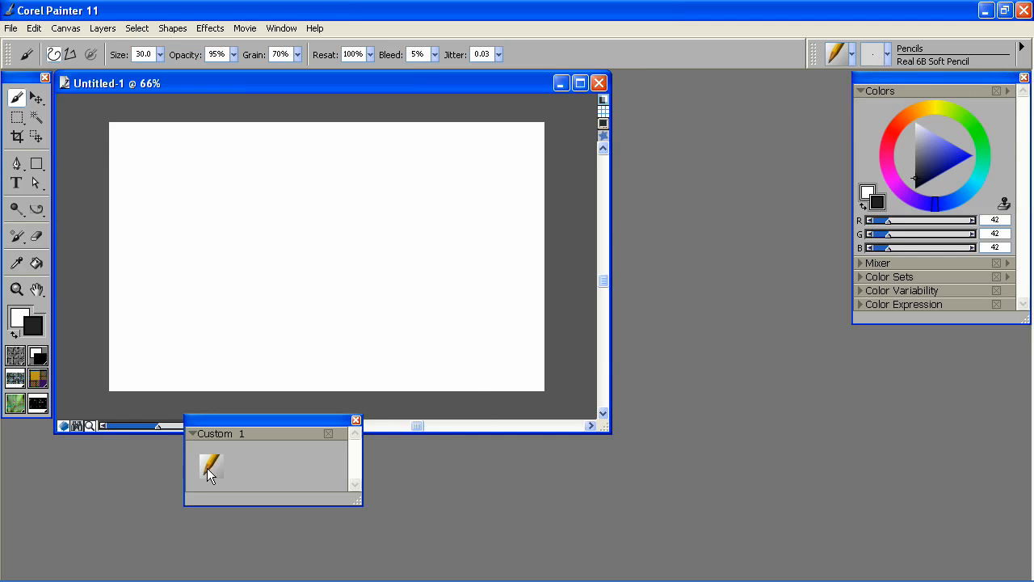
mouse_move(223, 299)
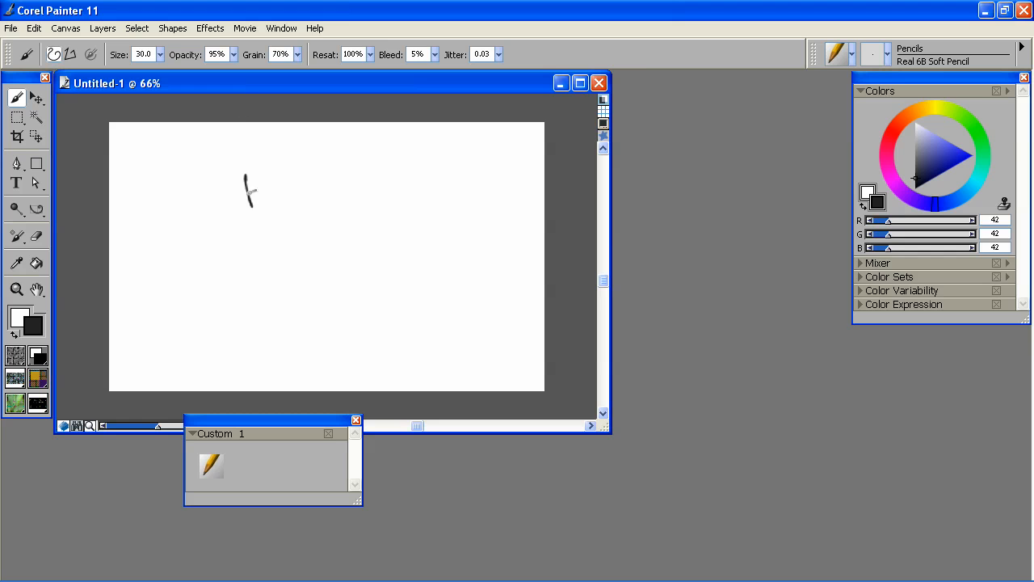
Draw a pencil test stroke, then select the Real Soft Chalk variant for the custom palette.
left_click_drag(250, 194, 450, 245)
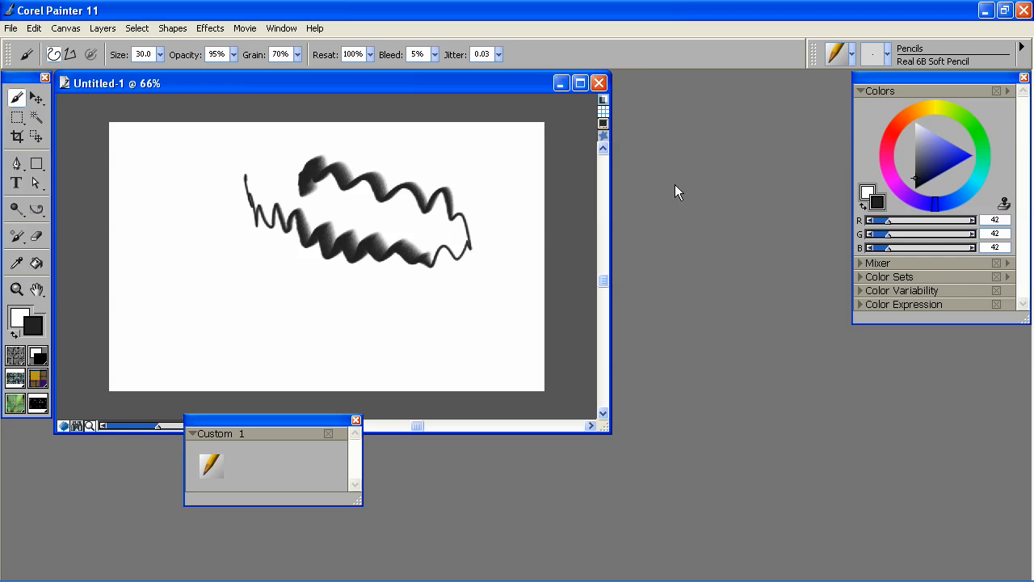
left_click(837, 55)
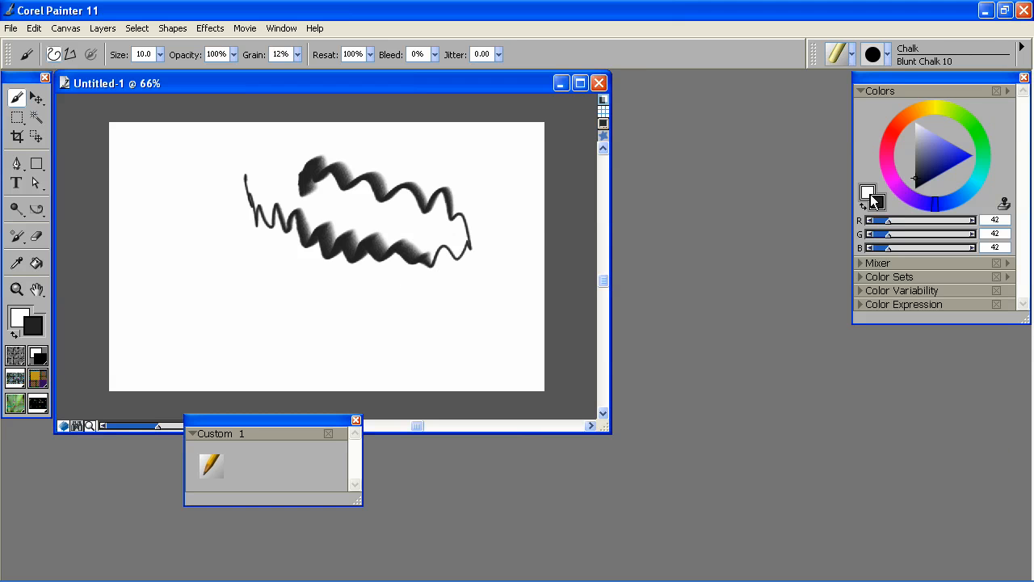
left_click(1021, 53)
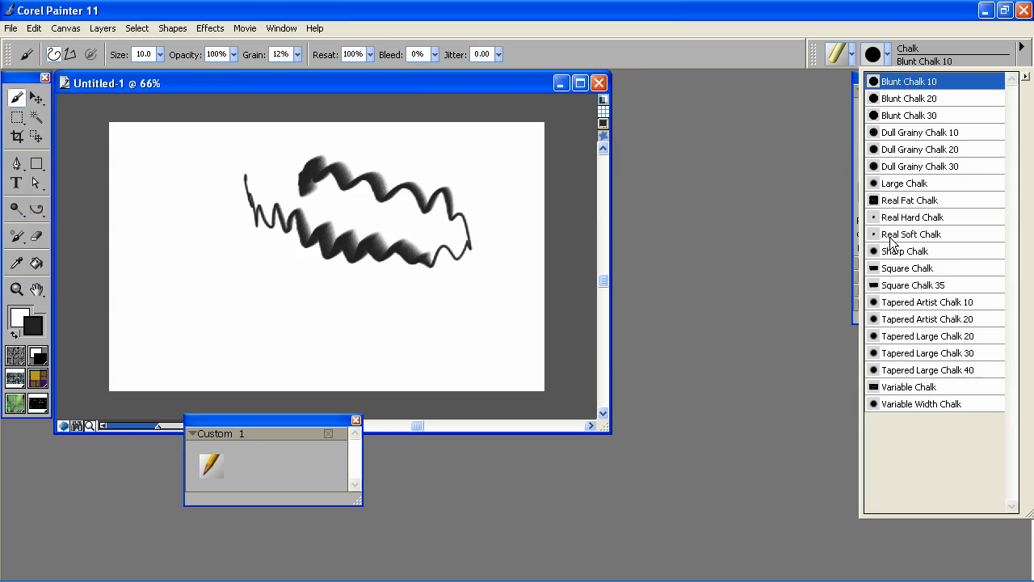
left_click(911, 233)
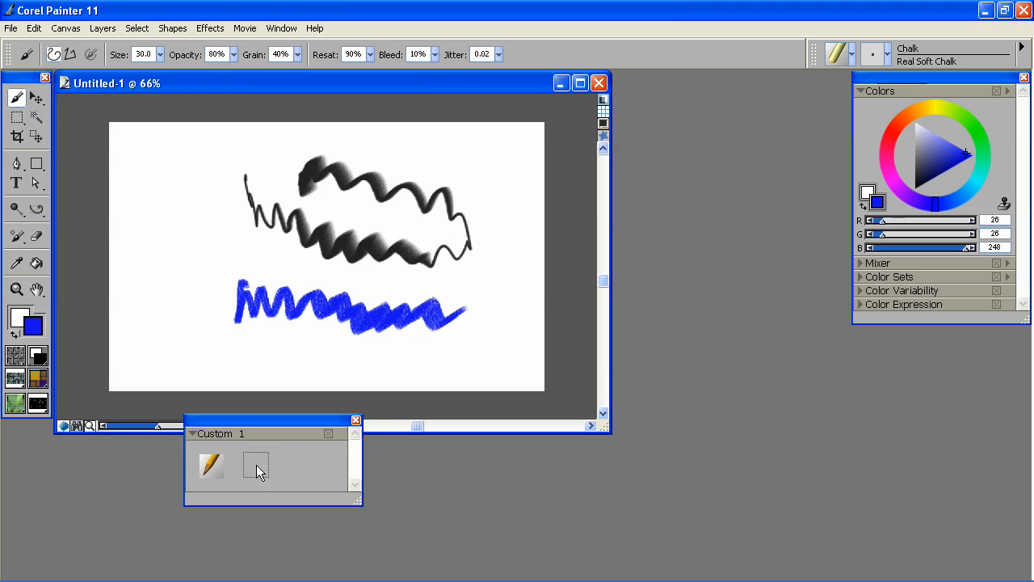
Add the variable width pen to the Custom 1 palette and switch to the Artists category.
left_click(255, 465)
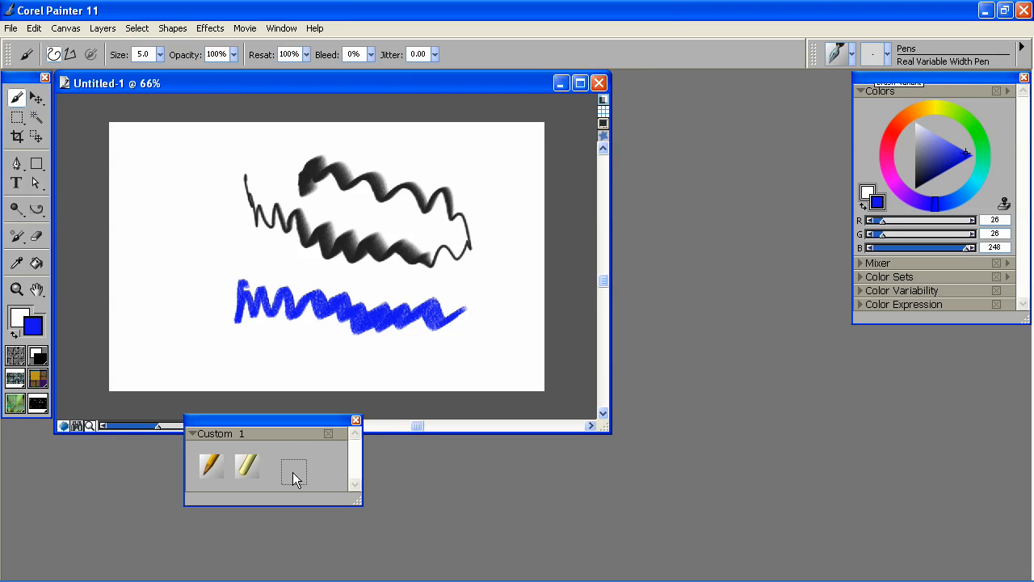
left_click(282, 467)
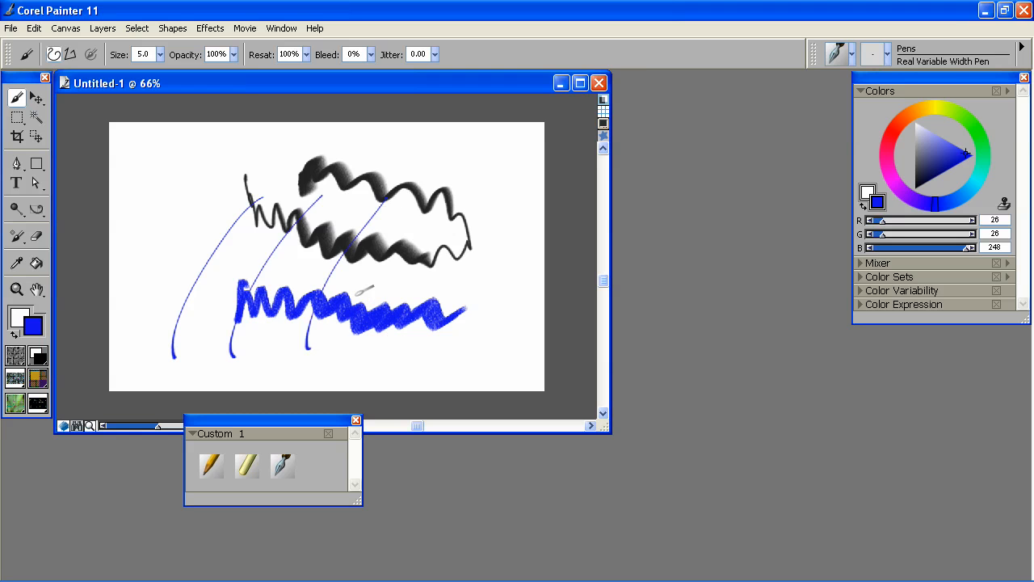
left_click(837, 54)
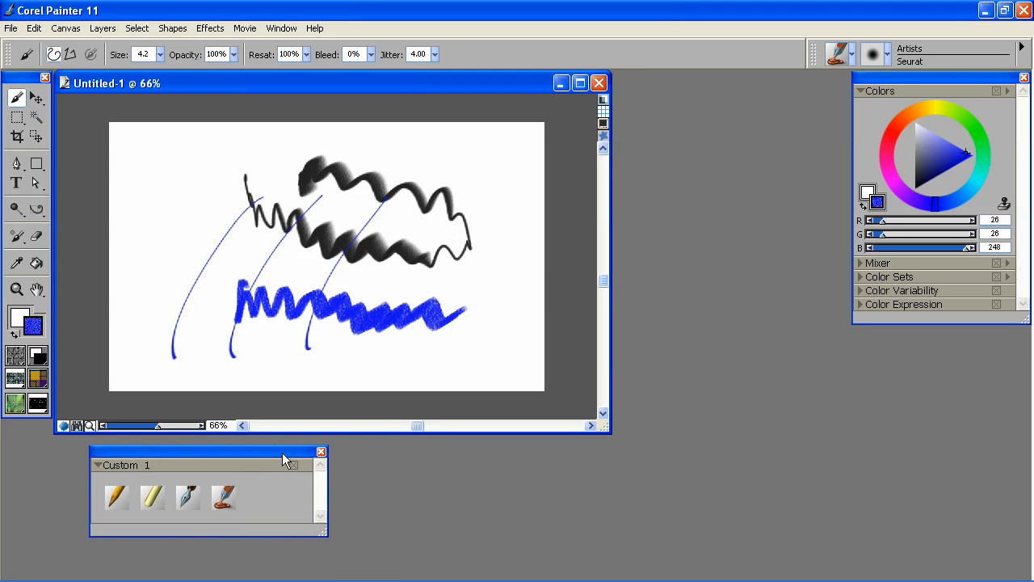
mouse_move(294, 493)
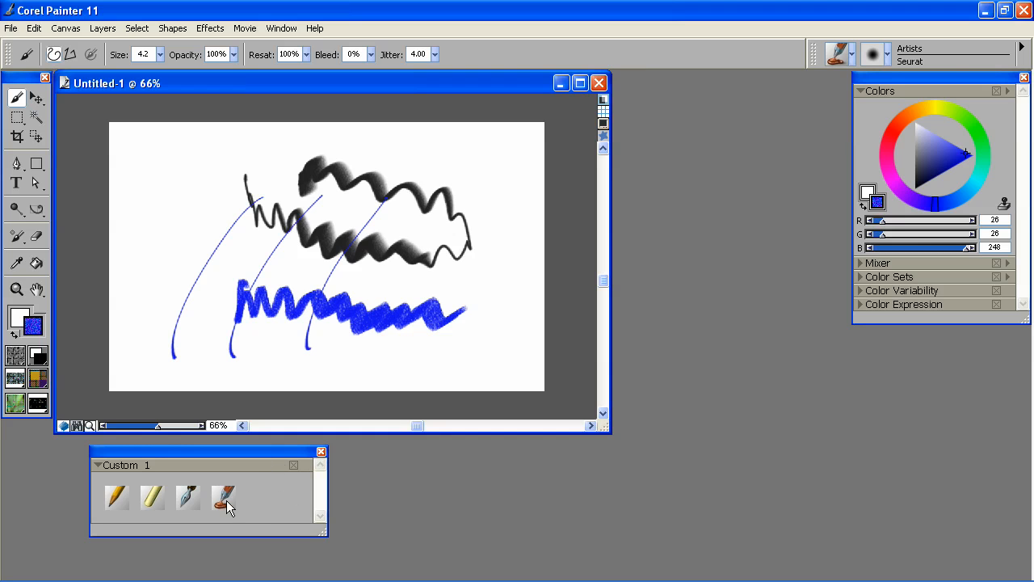
mouse_move(229, 501)
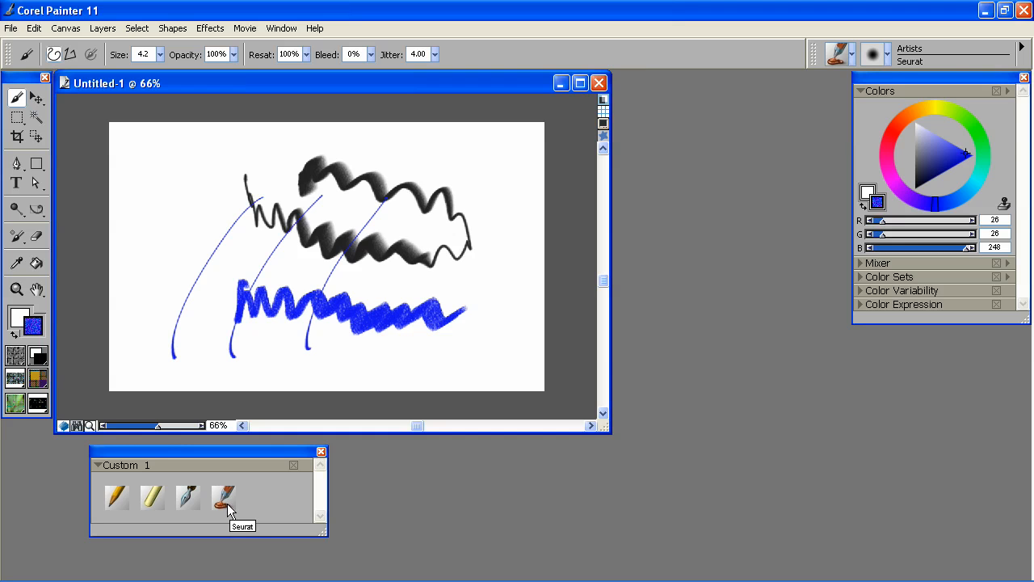
mouse_move(225, 503)
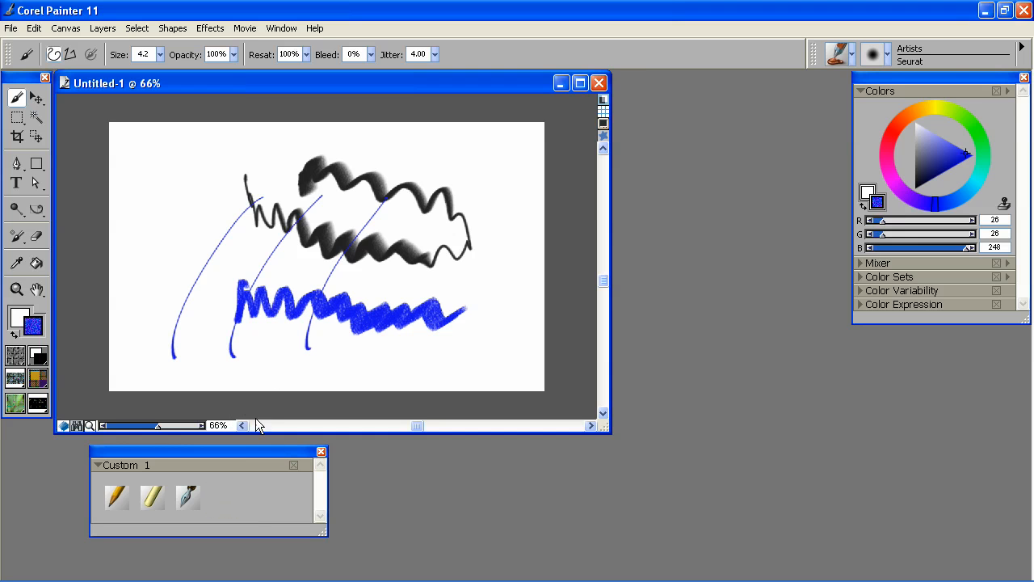
Rename the Custom 1 palette to 'Custom Palette' in the Custom Palette Organizer.
left_click(281, 29)
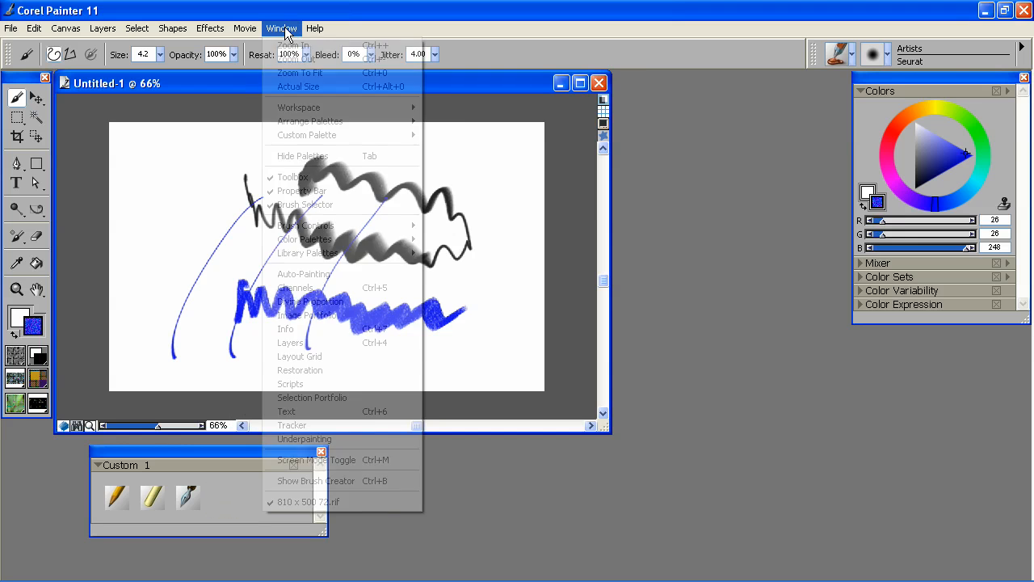
mouse_move(307, 136)
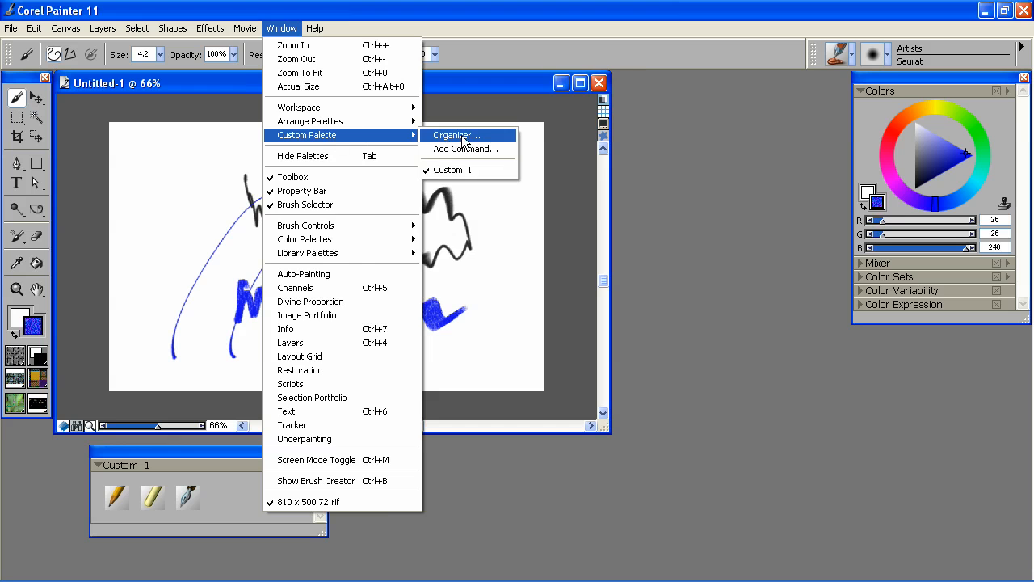
left_click(455, 135)
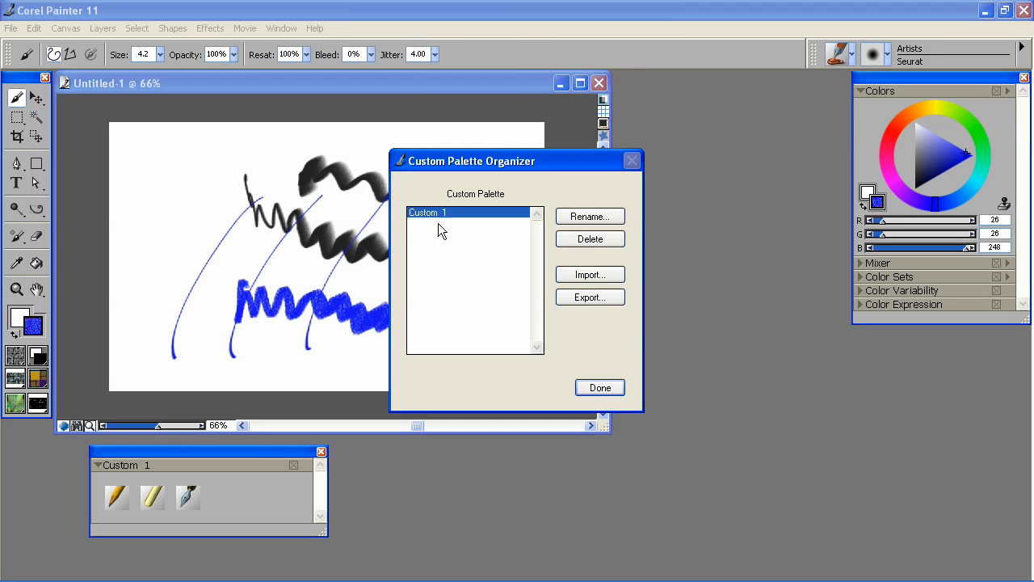
left_click(588, 217)
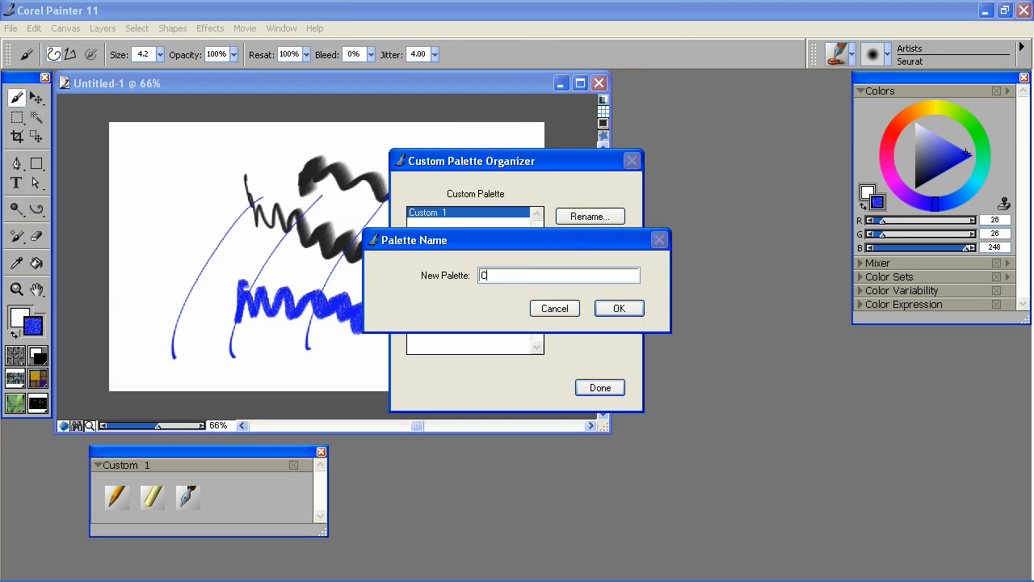
type("ustom Palette")
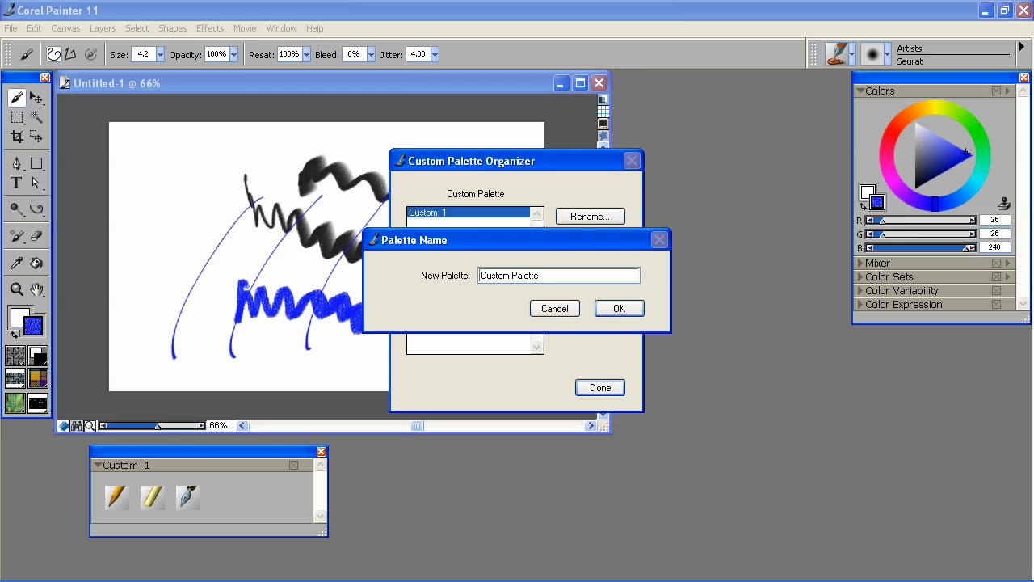
left_click(618, 307)
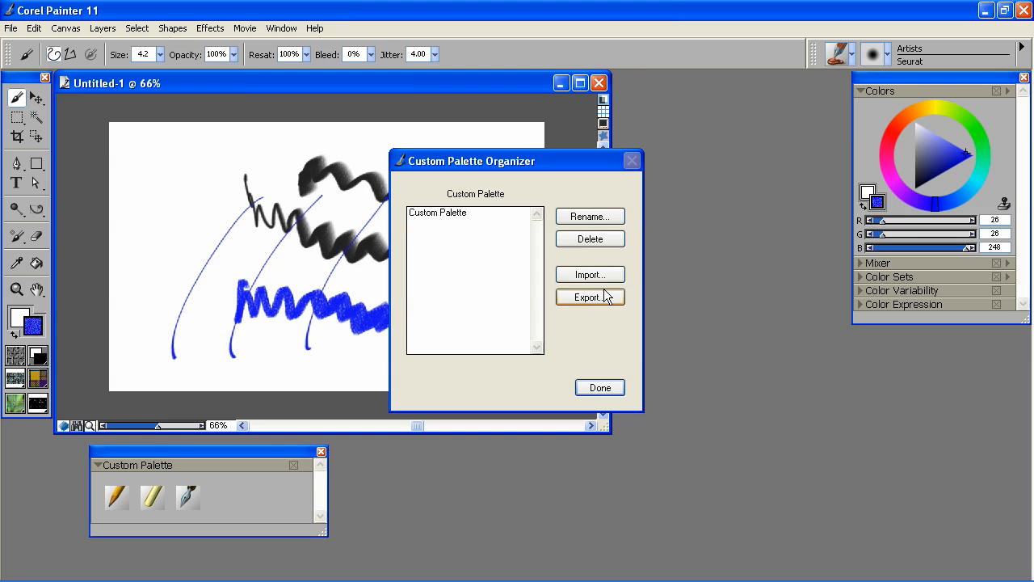
mouse_move(606, 297)
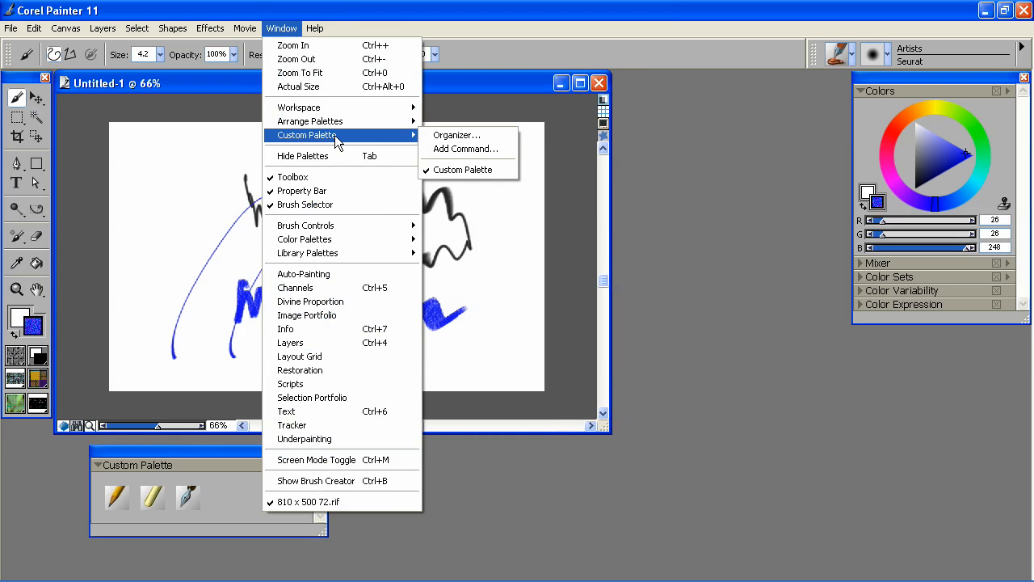
mouse_move(456, 135)
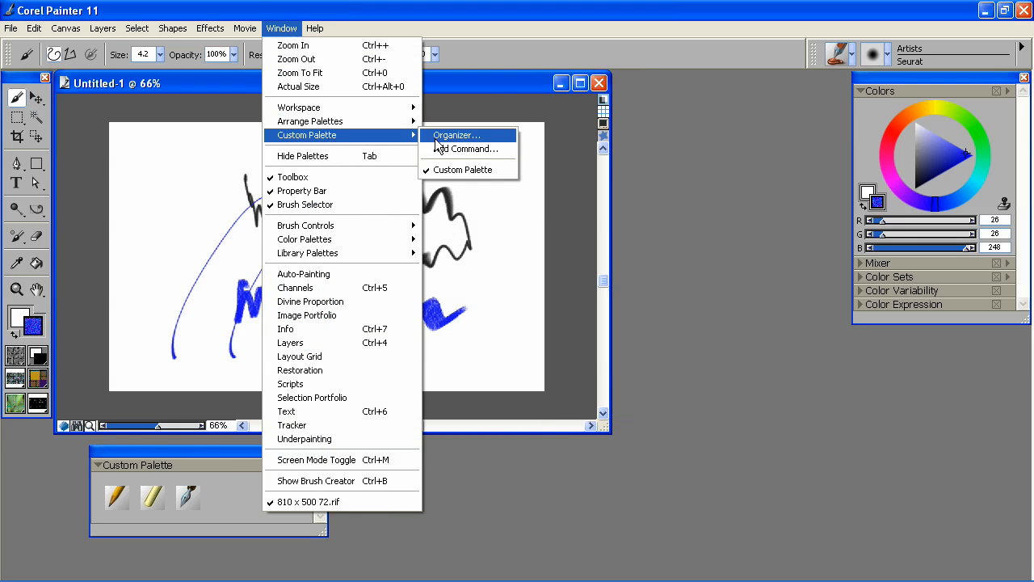
mouse_move(456, 154)
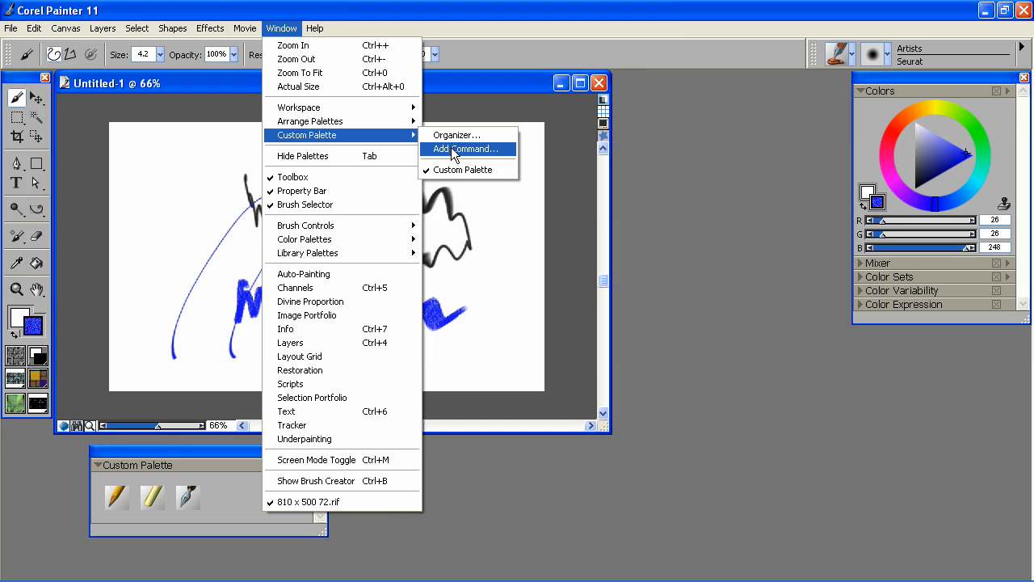
Add the Window > Underpainting command to a new custom palette via Add Command.
left_click(467, 149)
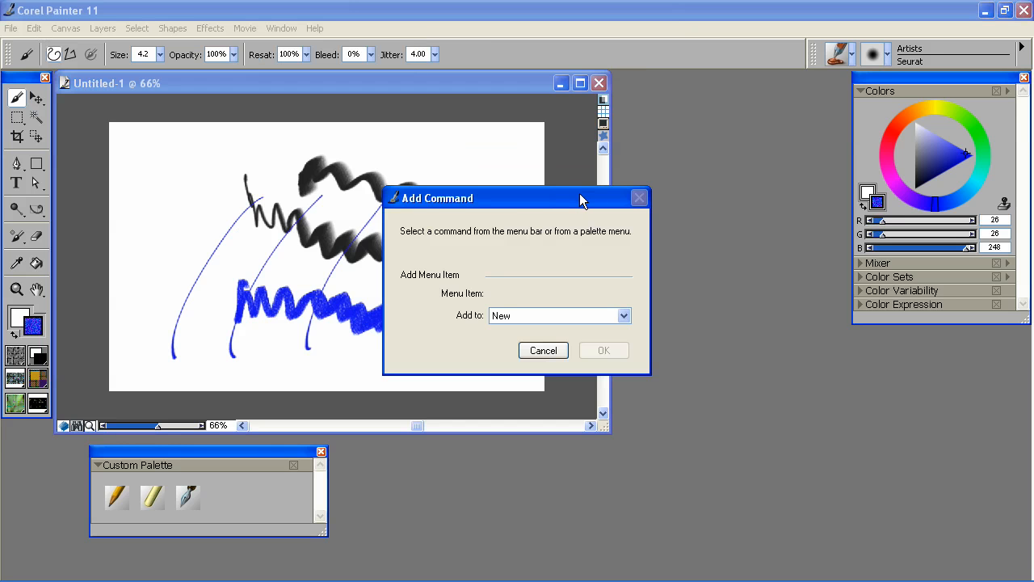
left_click_drag(517, 197, 634, 177)
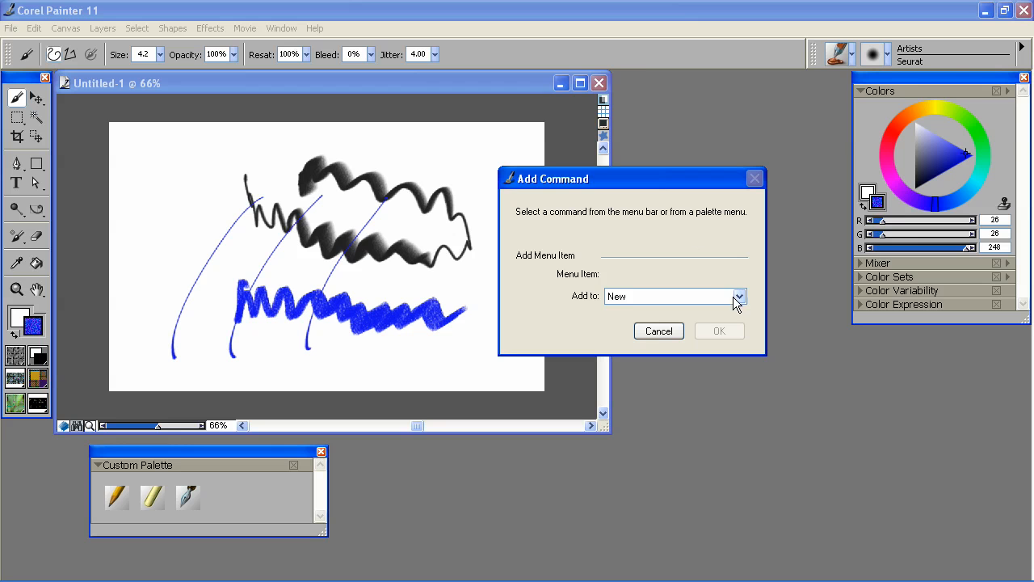
left_click(281, 28)
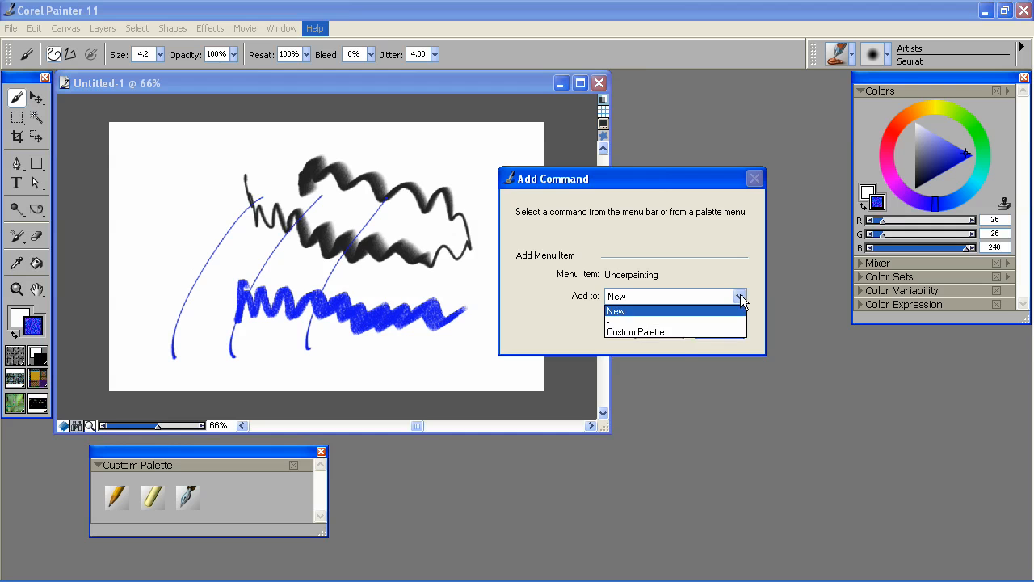
left_click(616, 310)
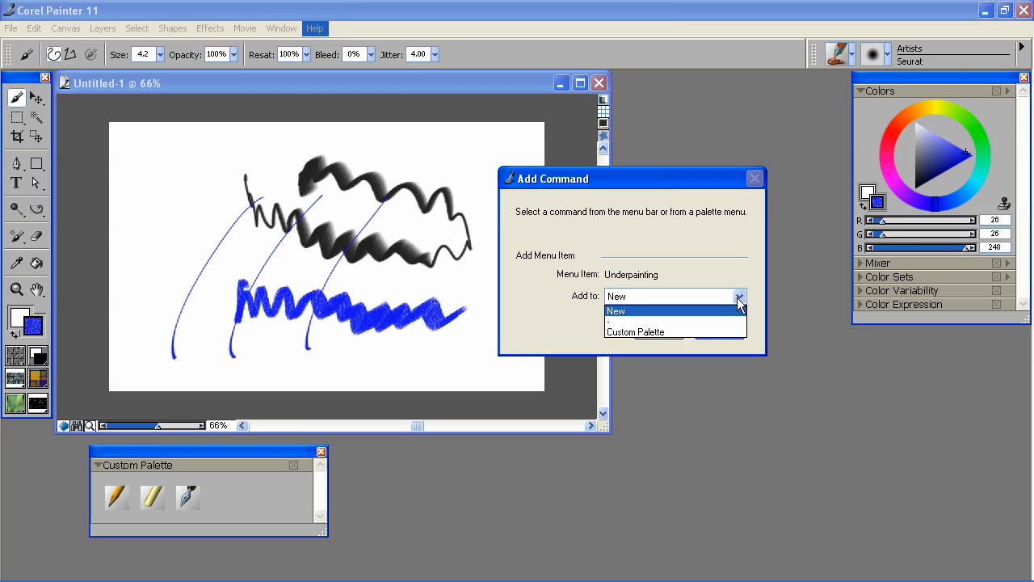
left_click(616, 310)
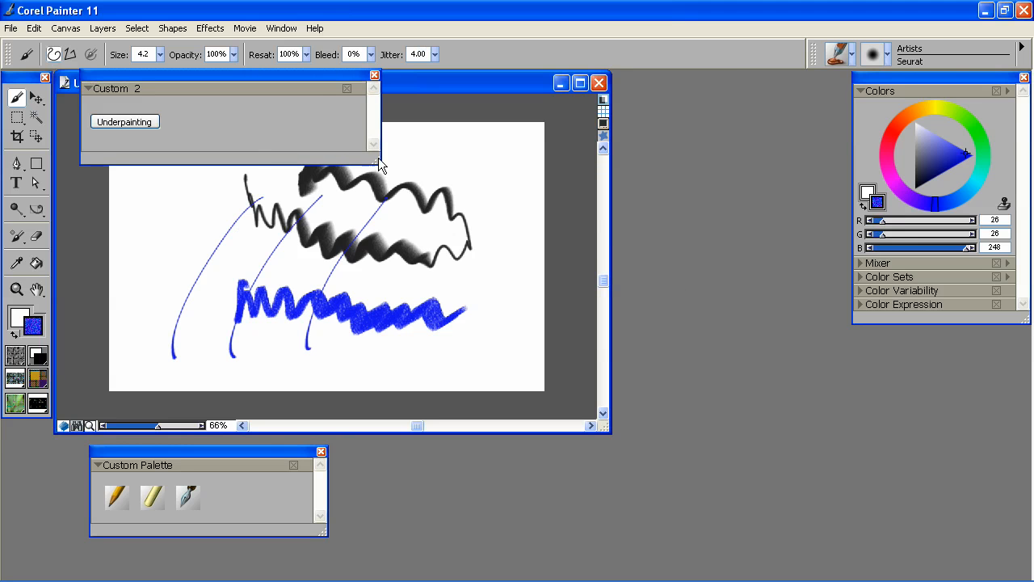
Rename Custom 2 to 'menu items' and add an Auto-Painting command button to it.
left_click(281, 28)
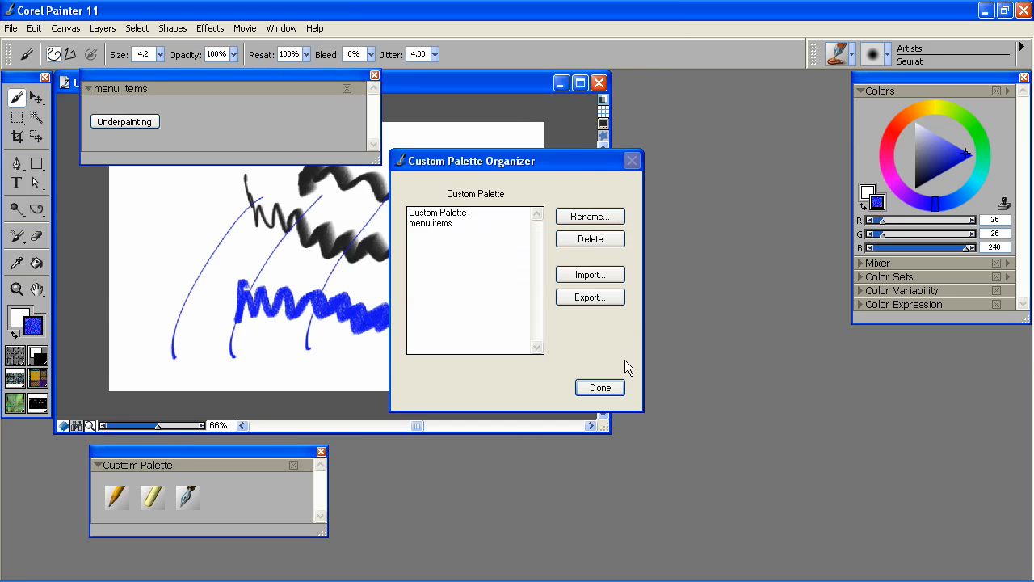
left_click(281, 27)
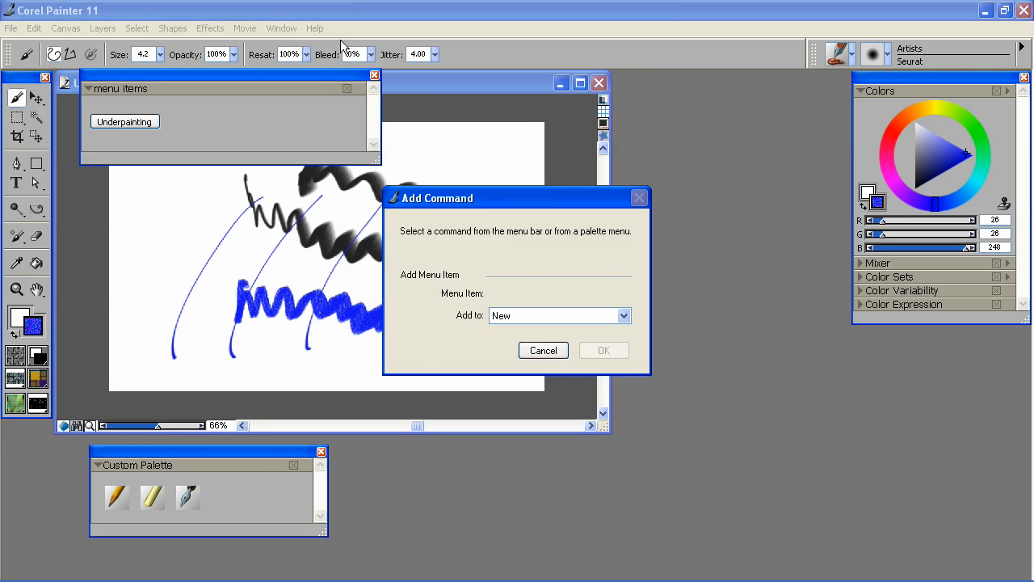
left_click(281, 29)
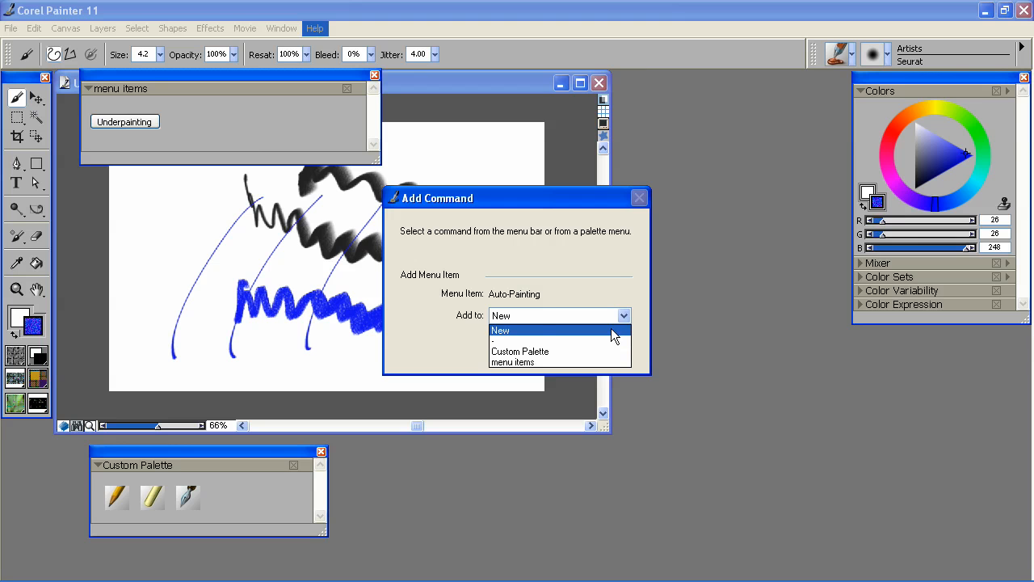
left_click(511, 362)
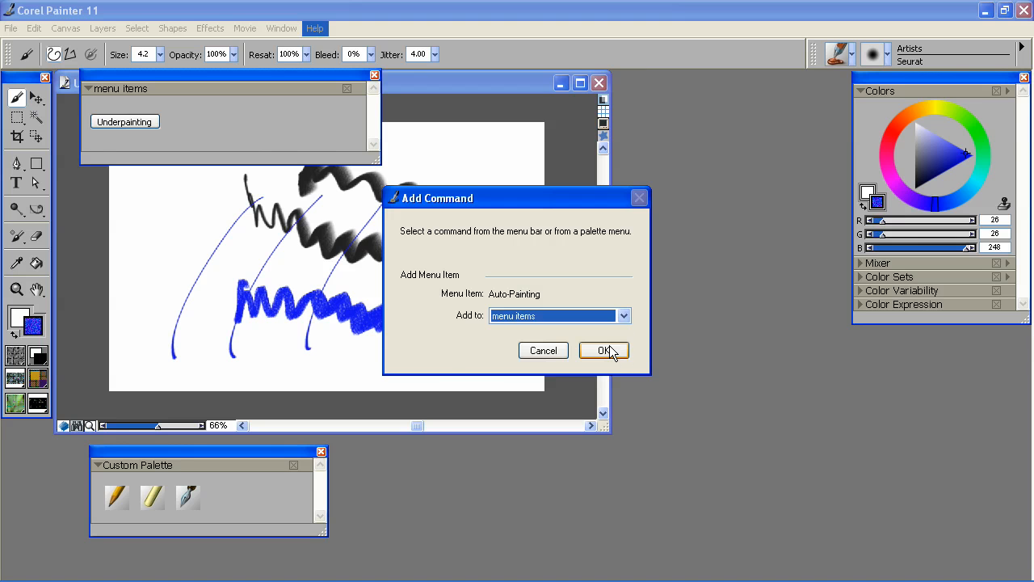
left_click(604, 349)
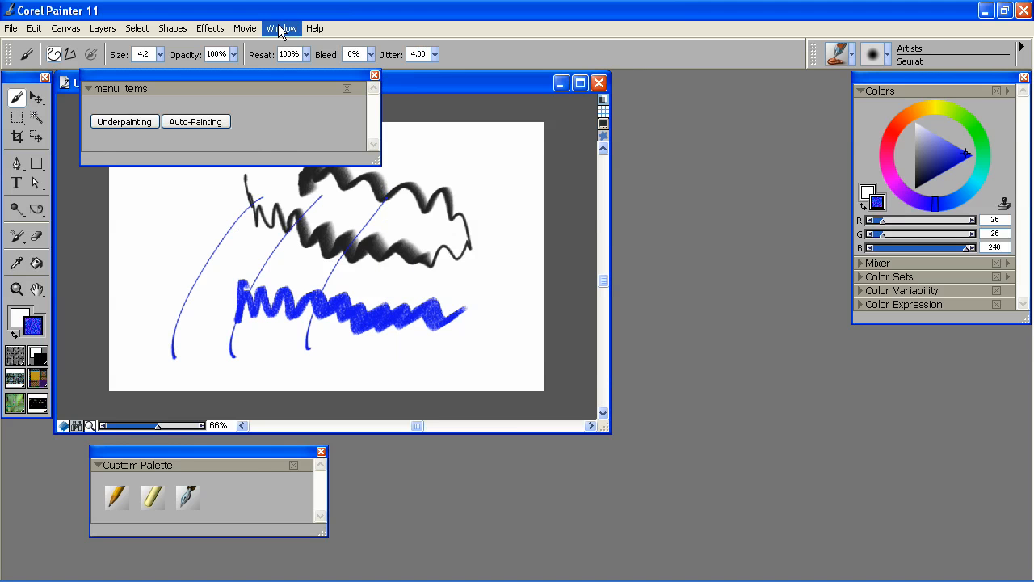
Add a Restoration command button to the menu items palette.
left_click(282, 27)
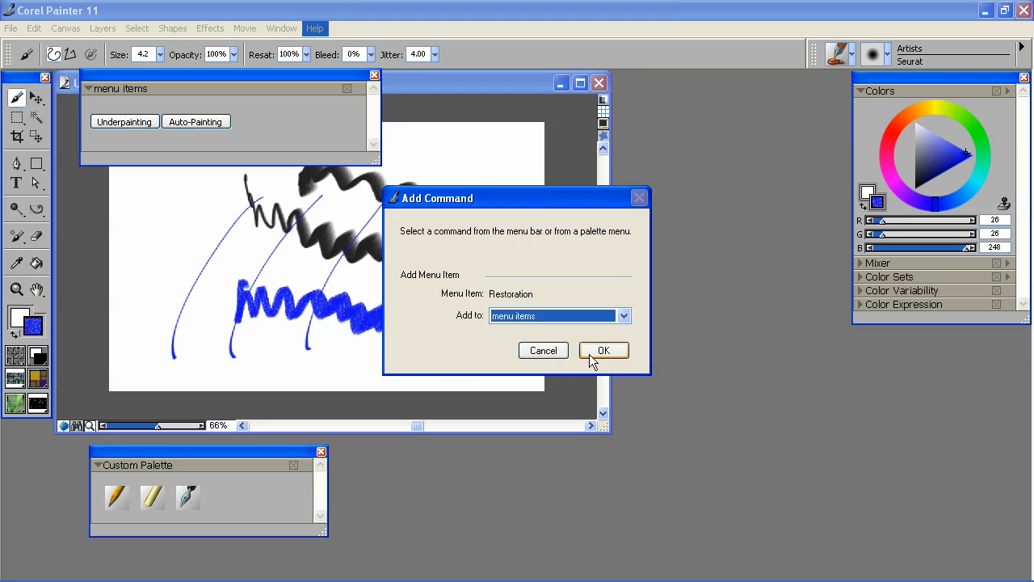
left_click(603, 349)
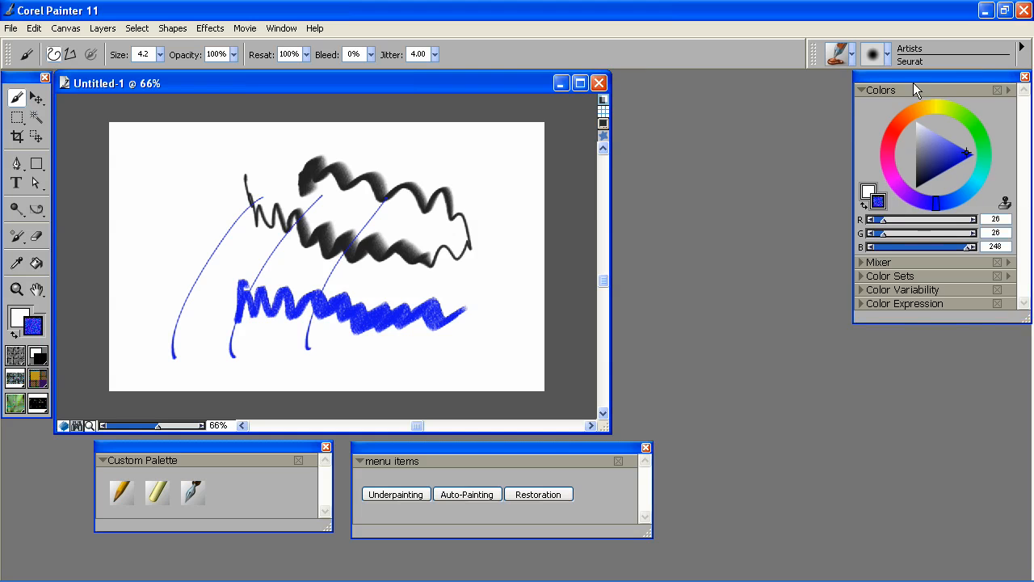
Move the Colors palette group left and expand the Mixer pad beneath the colour wheel.
left_click_drag(905, 91, 811, 90)
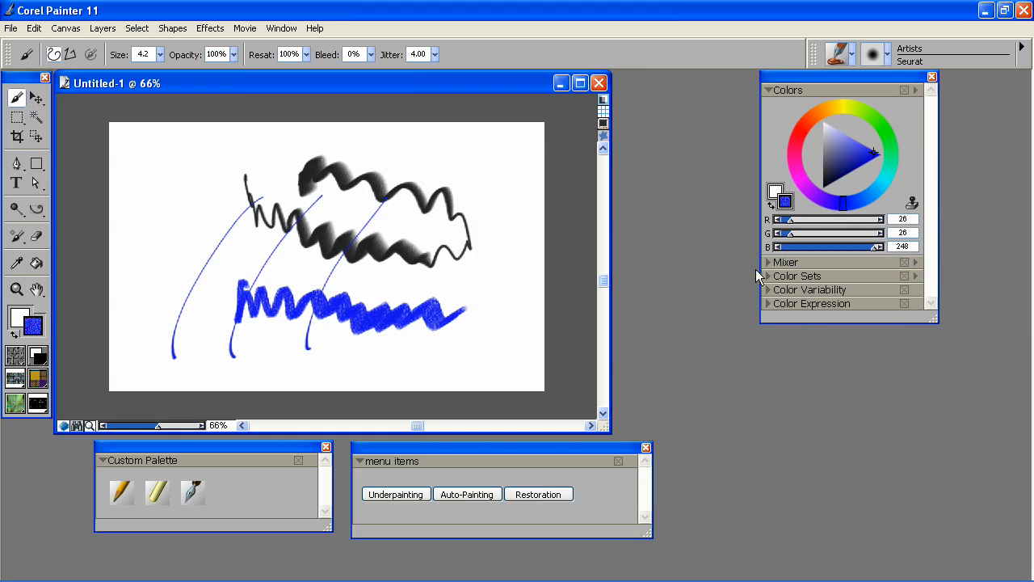
left_click(785, 261)
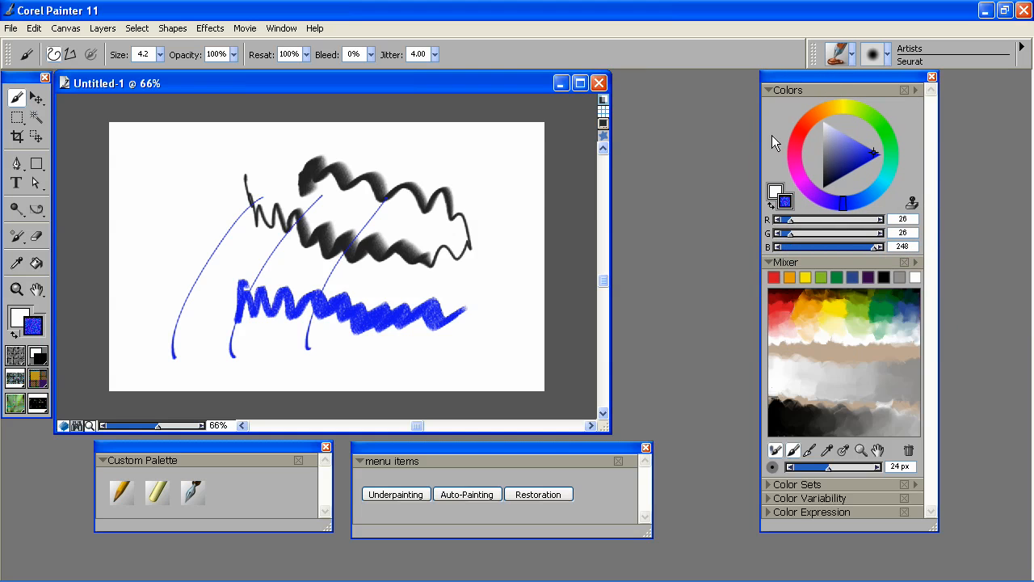
mouse_move(472, 100)
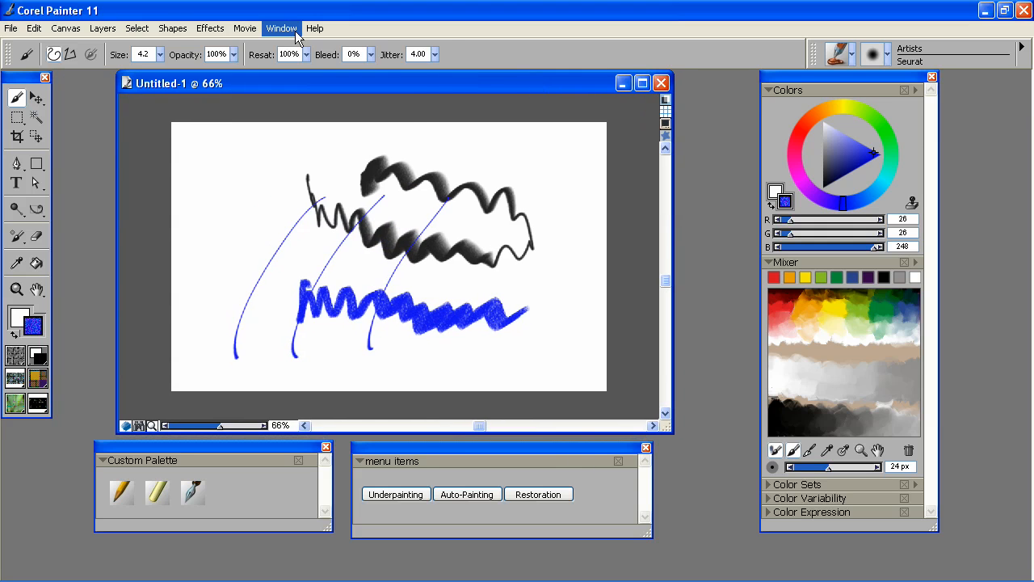
left_click(282, 30)
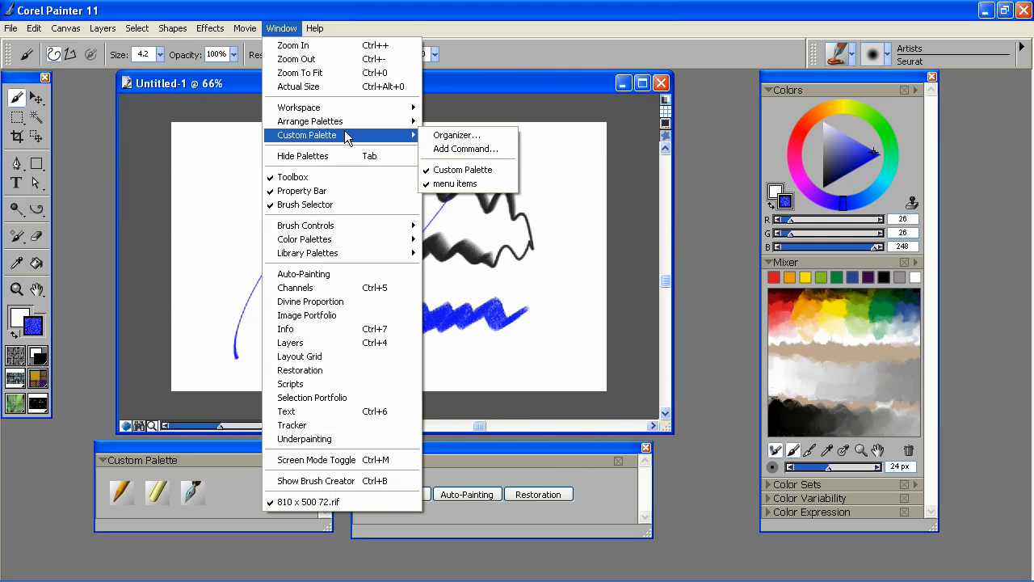
left_click(459, 120)
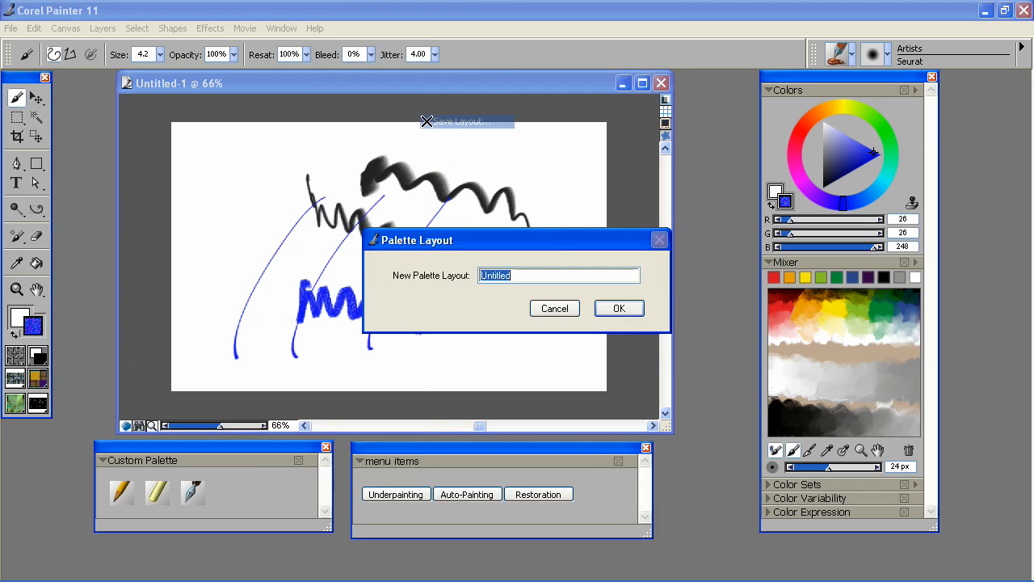
type("tutorial")
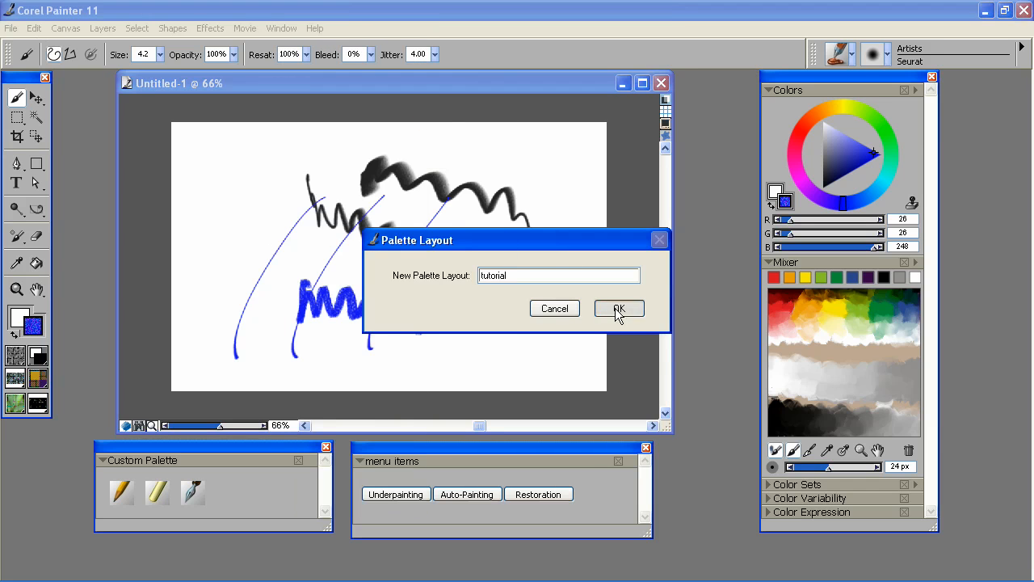
left_click(617, 308)
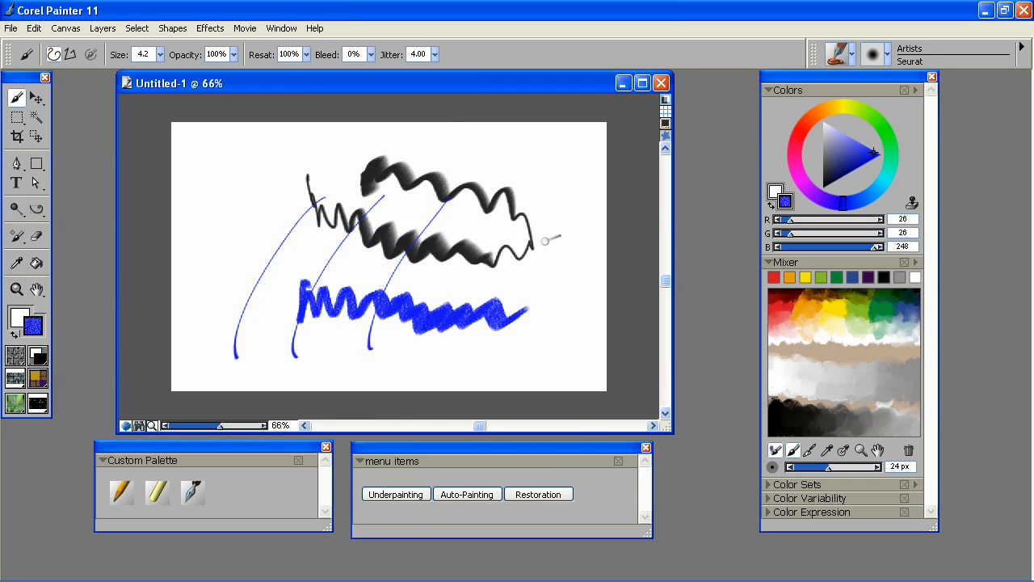
mouse_move(548, 265)
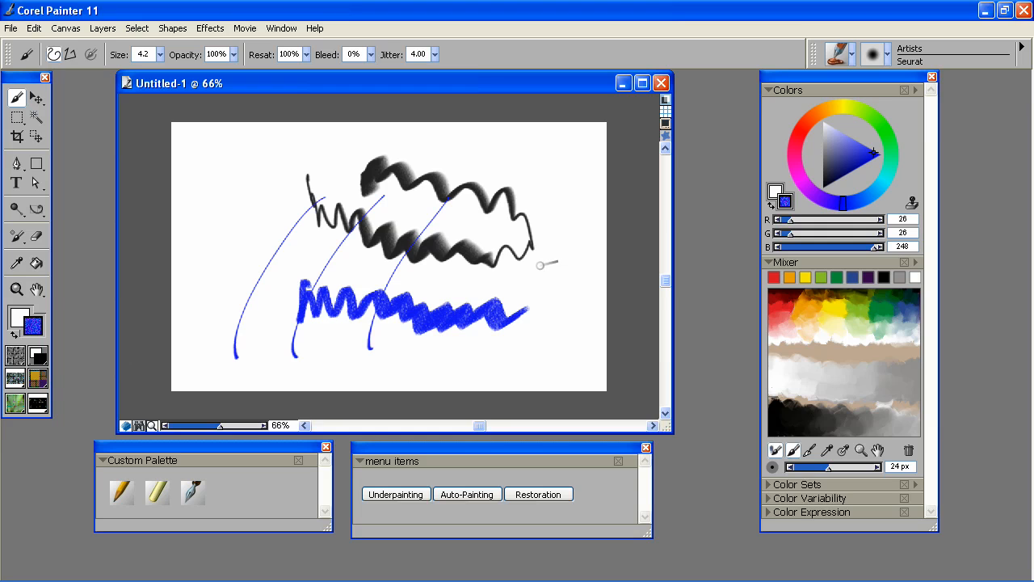
mouse_move(541, 269)
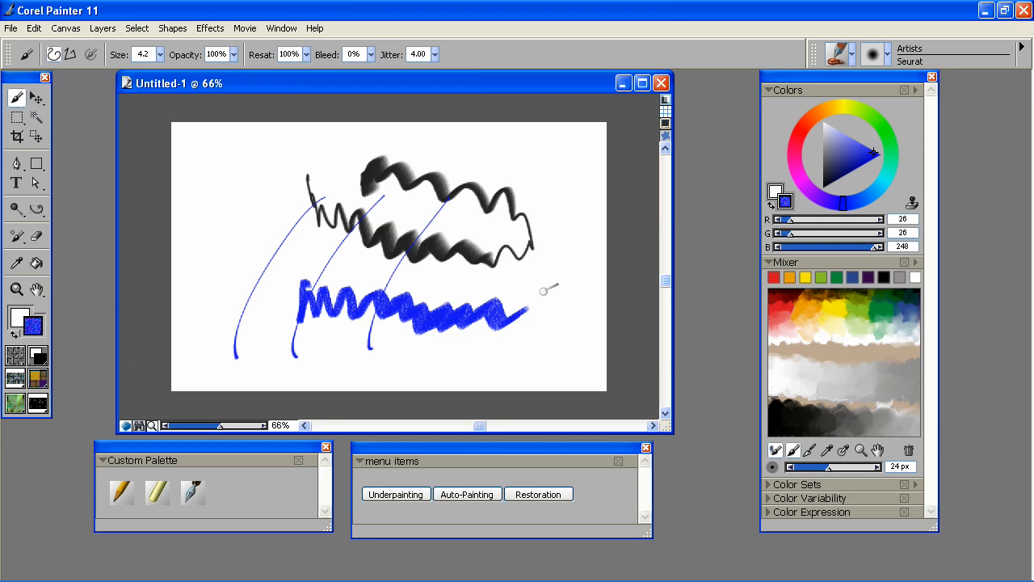
mouse_move(485, 257)
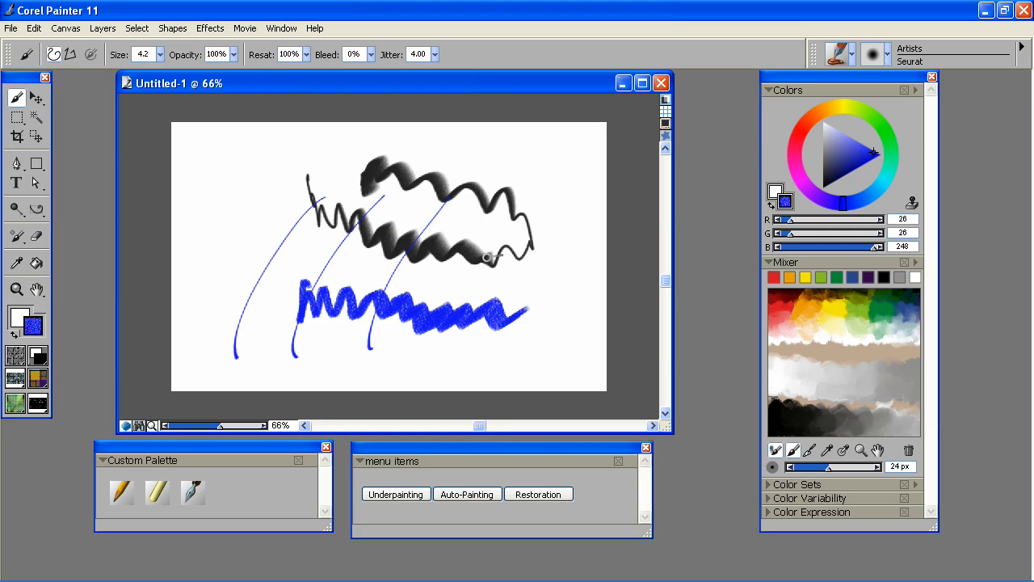
mouse_move(485, 262)
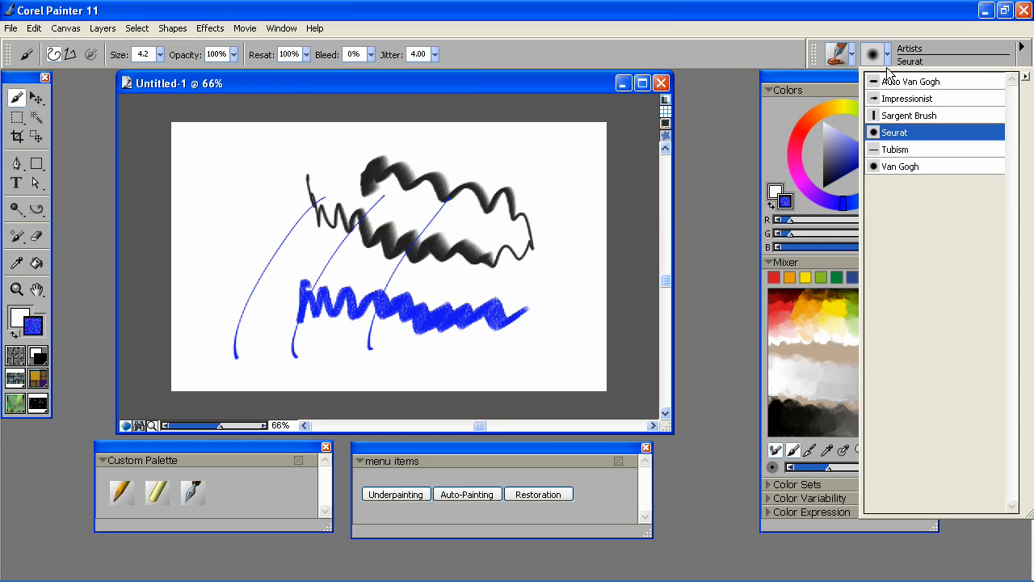
mouse_move(911, 161)
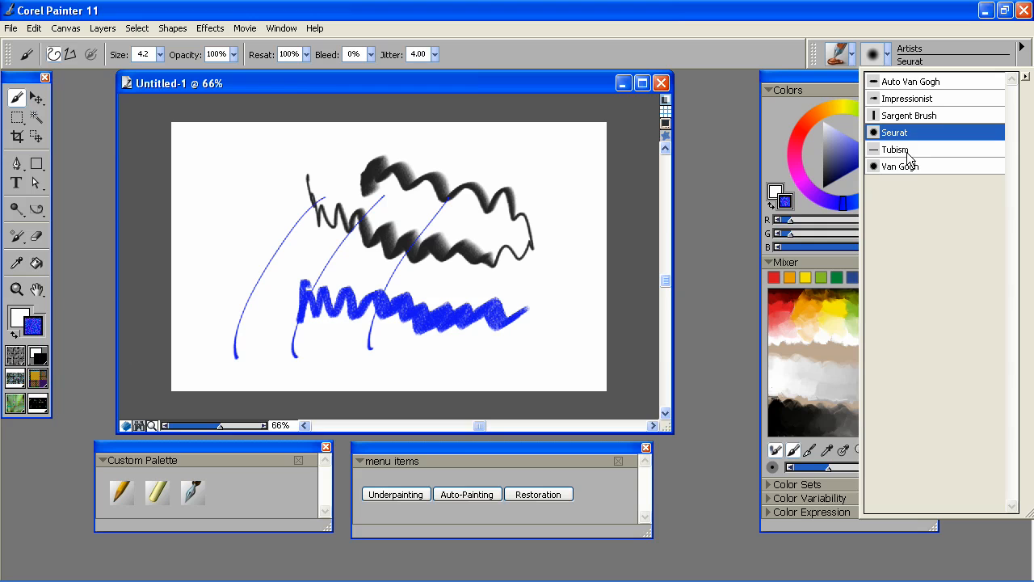
mouse_move(908, 160)
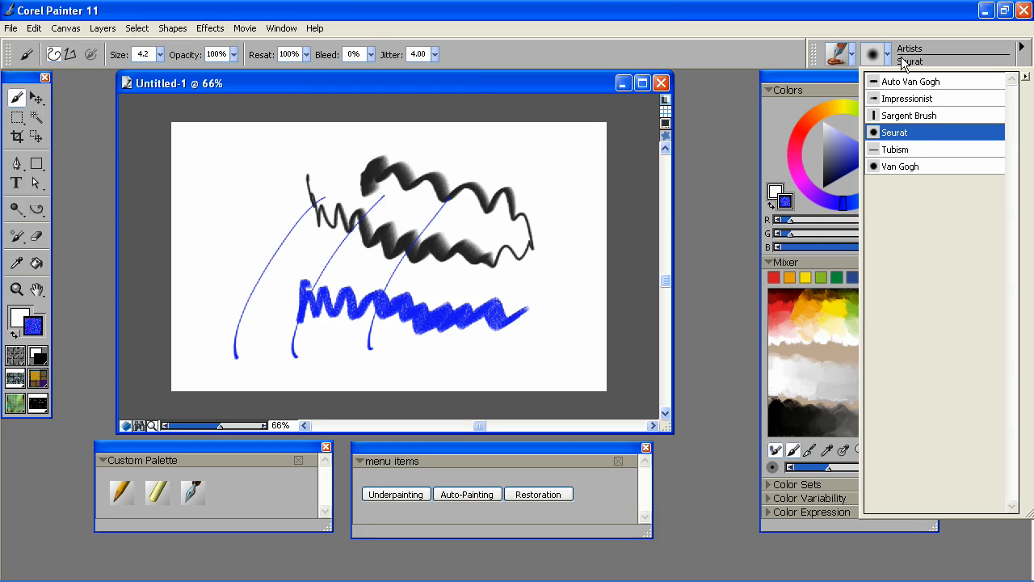
Close the Artists variant list before opening Customize Workspace.
left_click(281, 27)
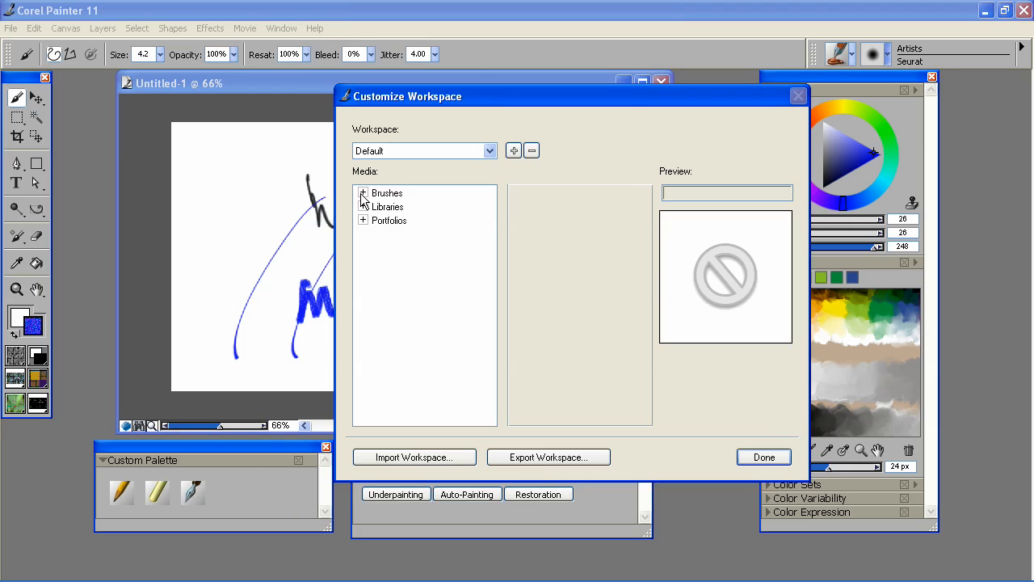
Hide the Artists category under Brushes > Painter Brushes and apply with Done.
left_click(362, 194)
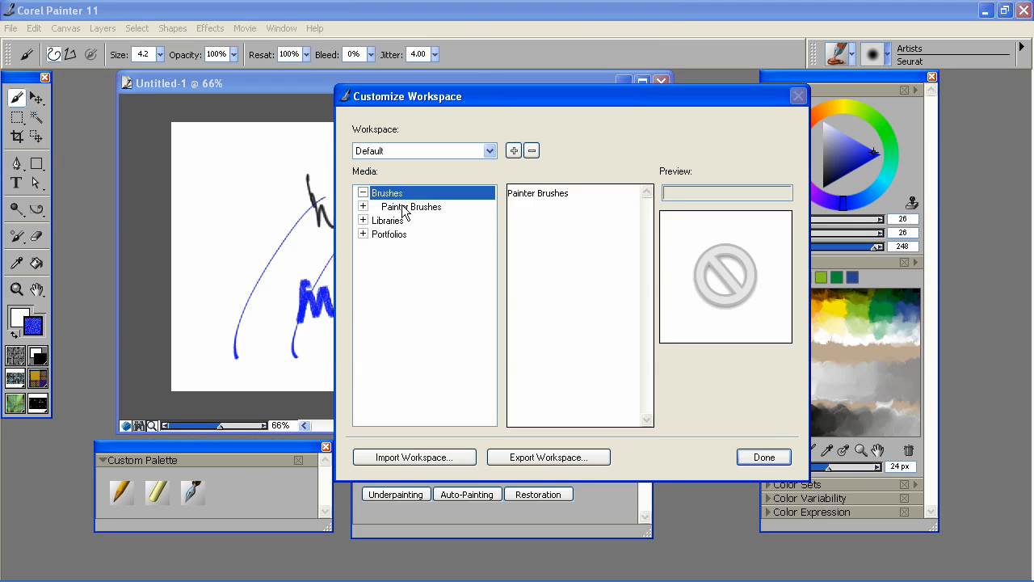
left_click(362, 207)
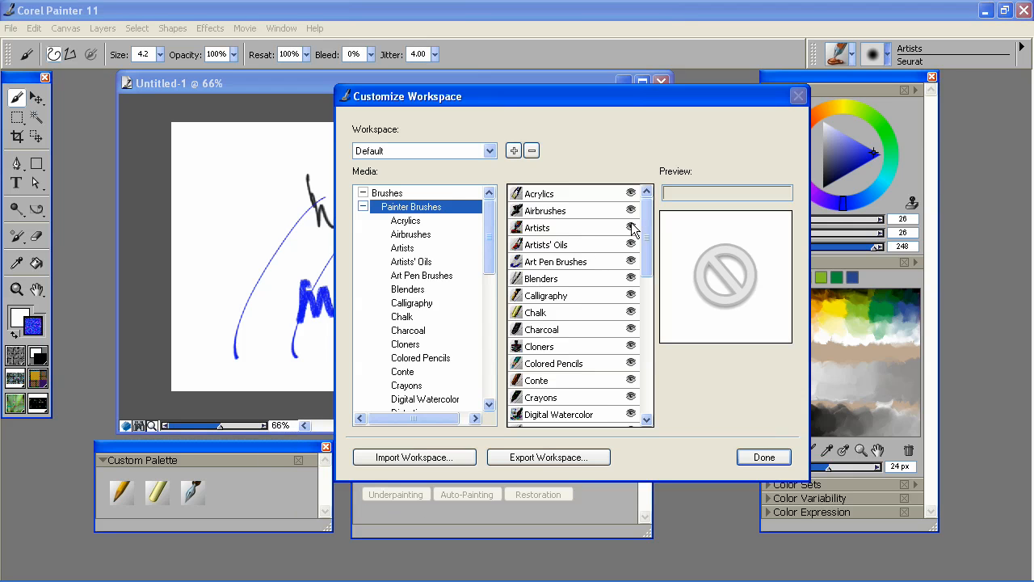
left_click(536, 226)
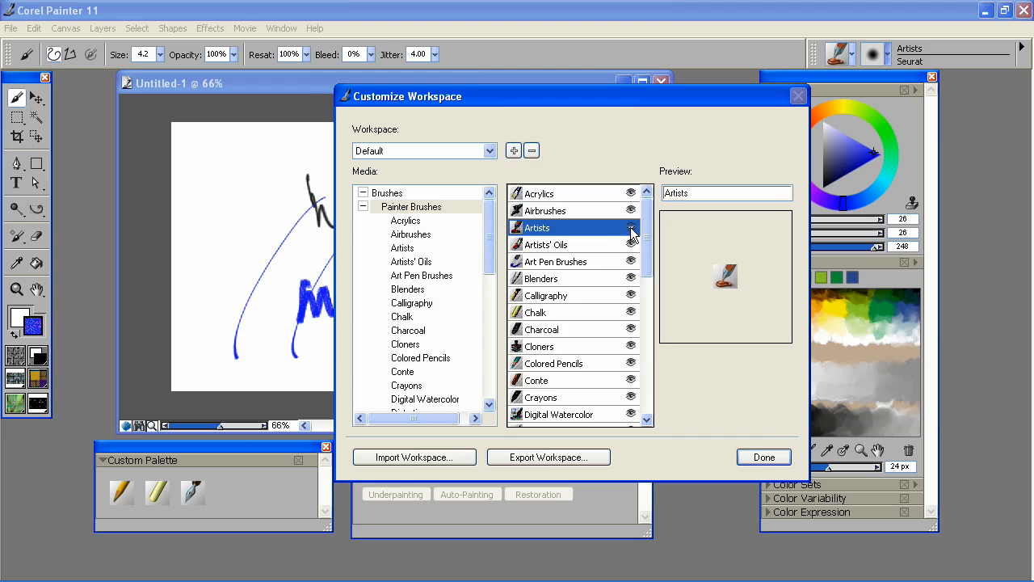
mouse_move(630, 239)
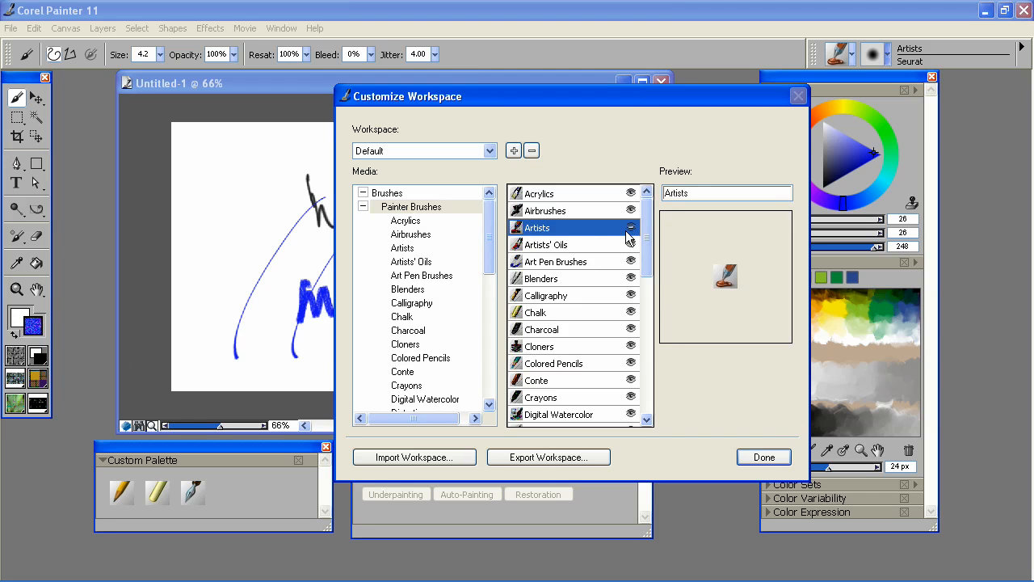
mouse_move(505, 449)
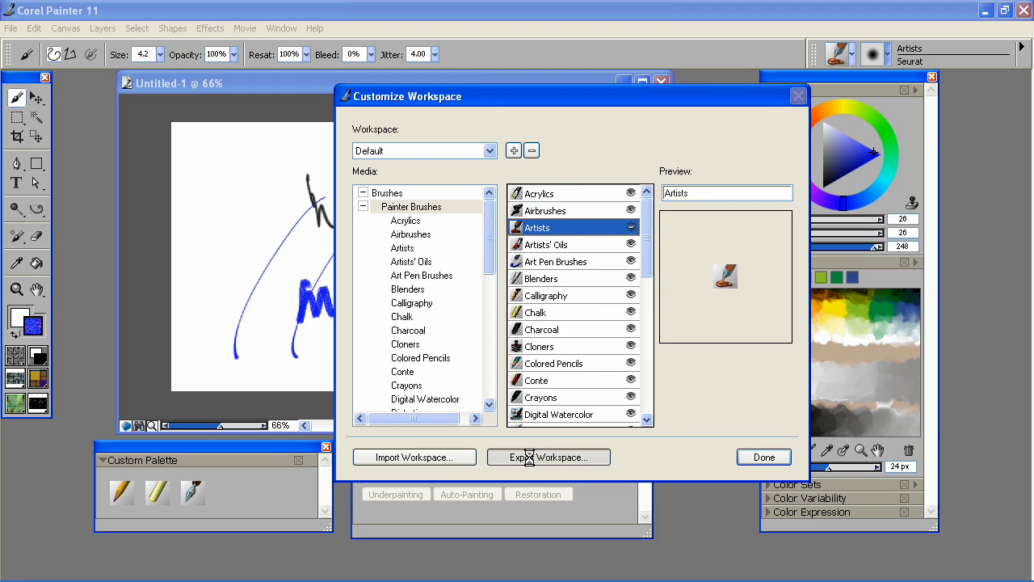
left_click(548, 456)
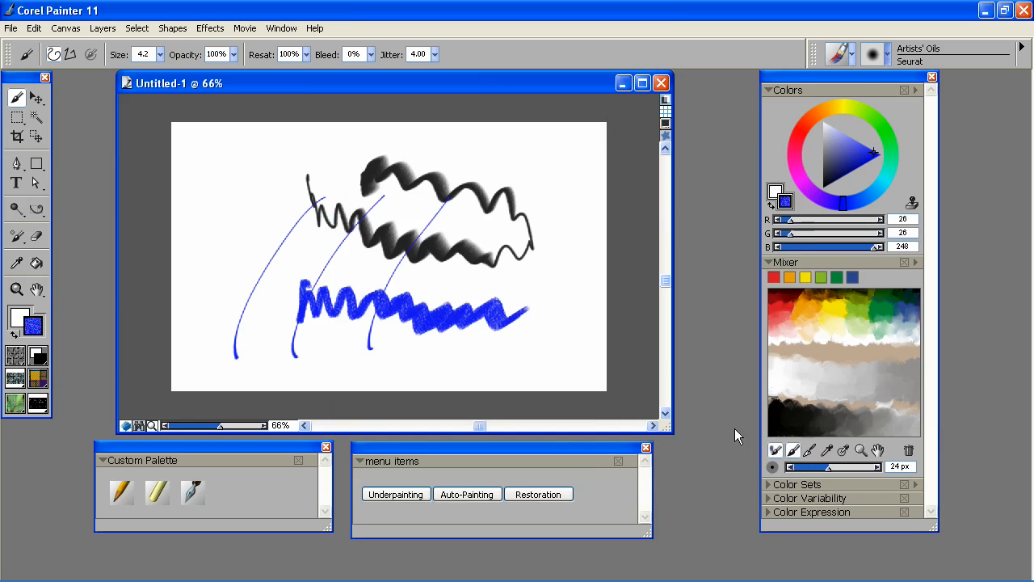
mouse_move(559, 358)
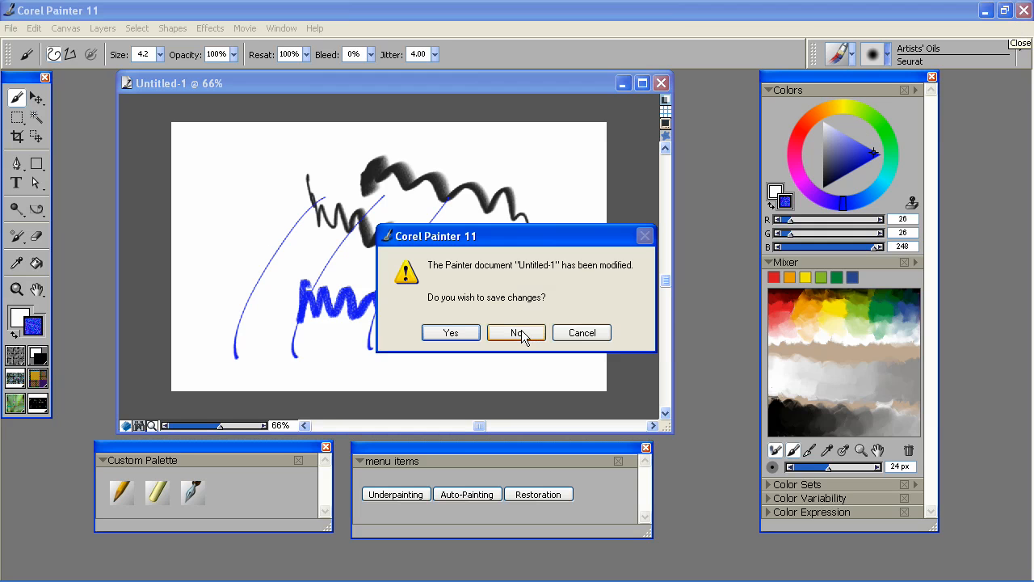
Close without saving, reset the current workspace to defaults and start a new 810 x 500 document.
left_click(515, 333)
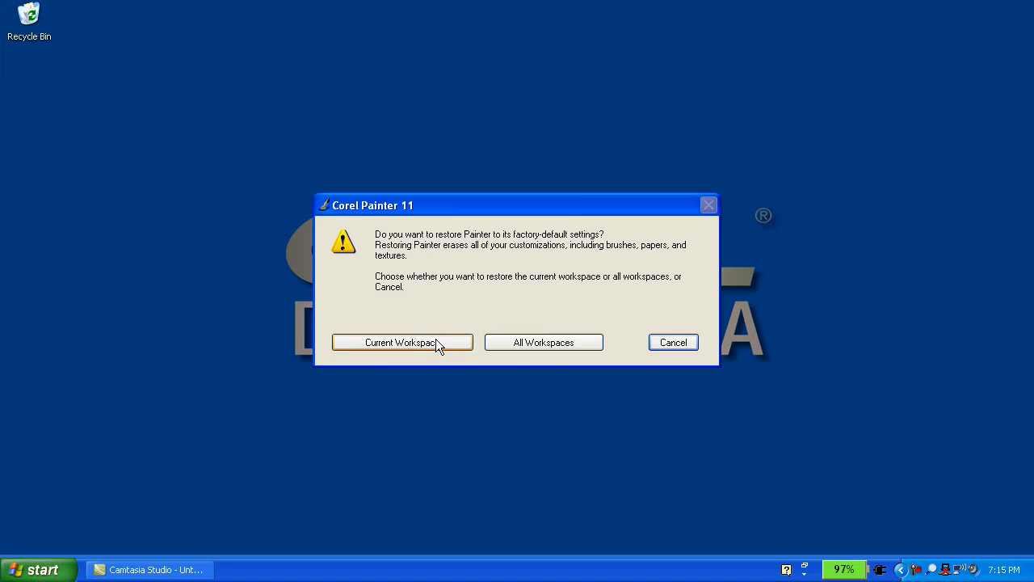
left_click(401, 343)
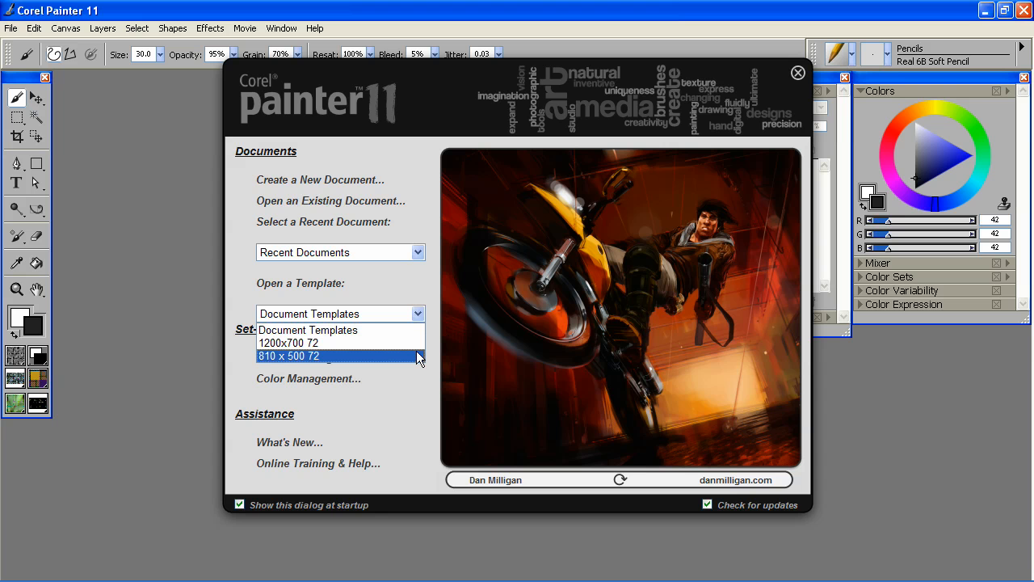
left_click(288, 356)
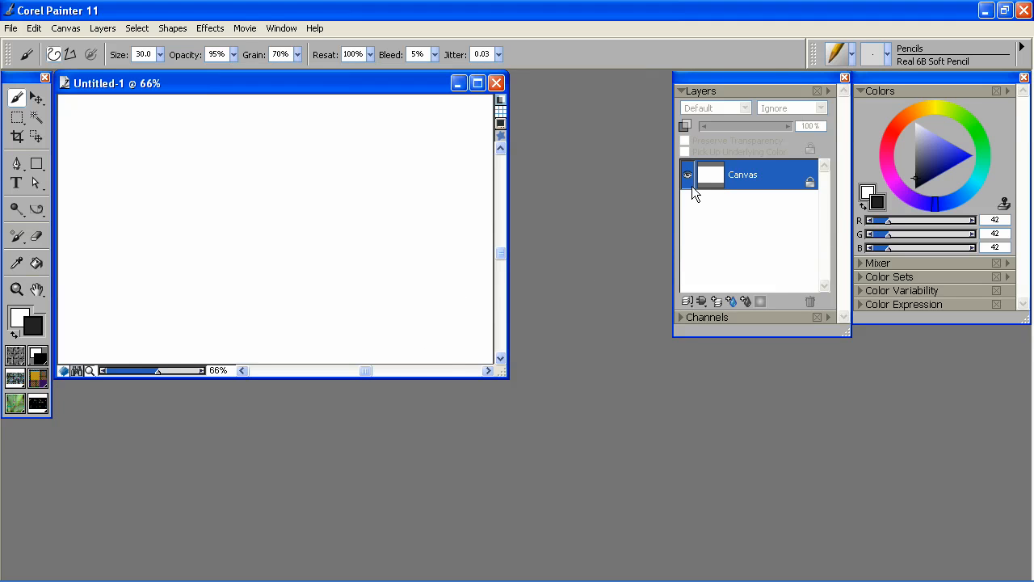
mouse_move(541, 148)
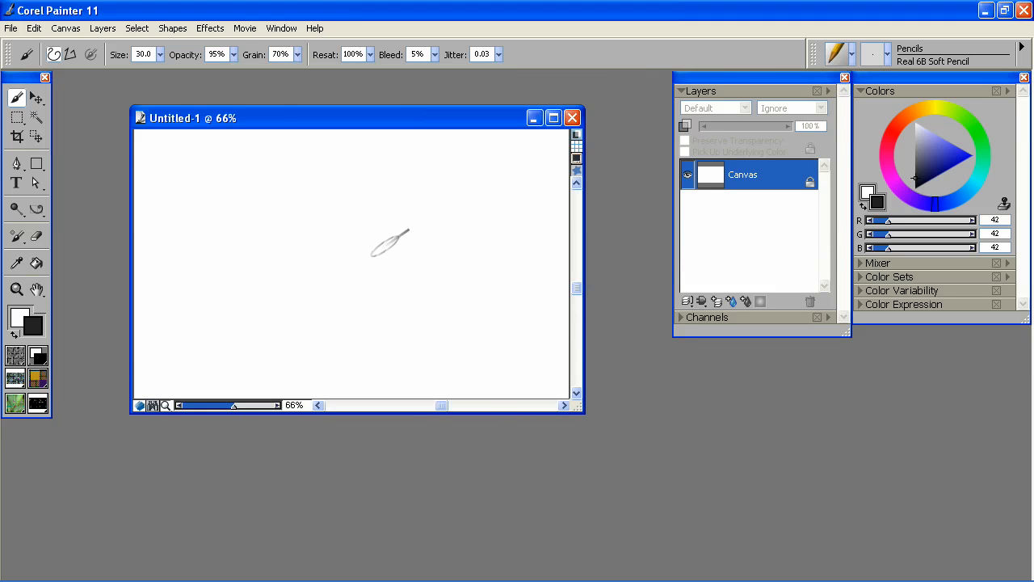
Import the Workspace_tutorial workspace file from the Desktop.
left_click(281, 29)
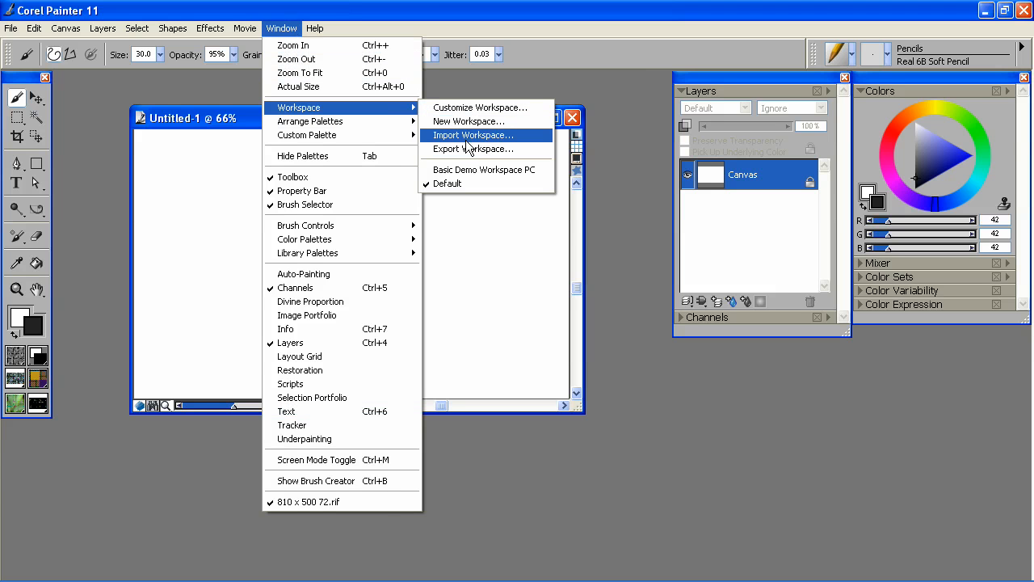
left_click(472, 136)
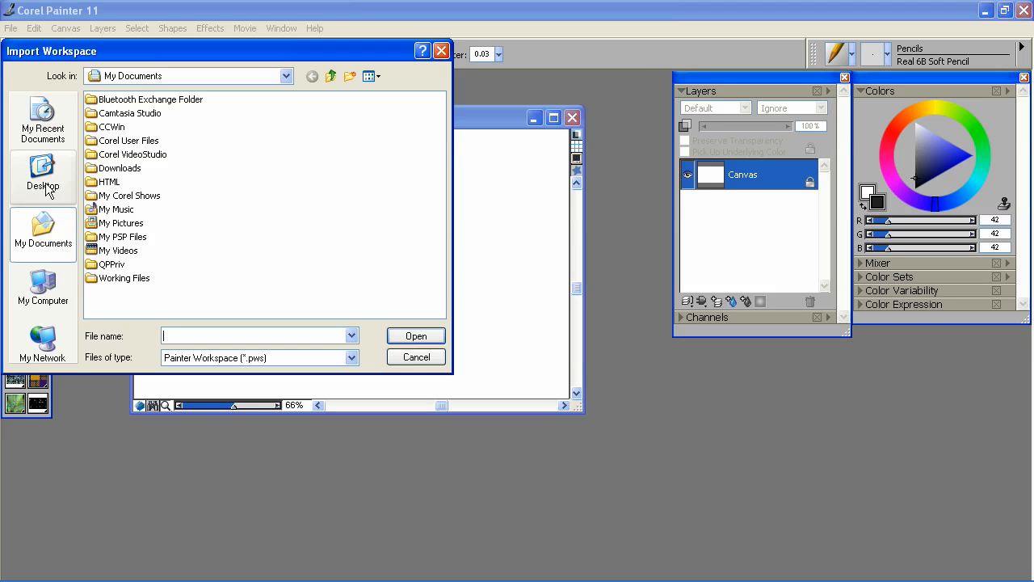
left_click(42, 176)
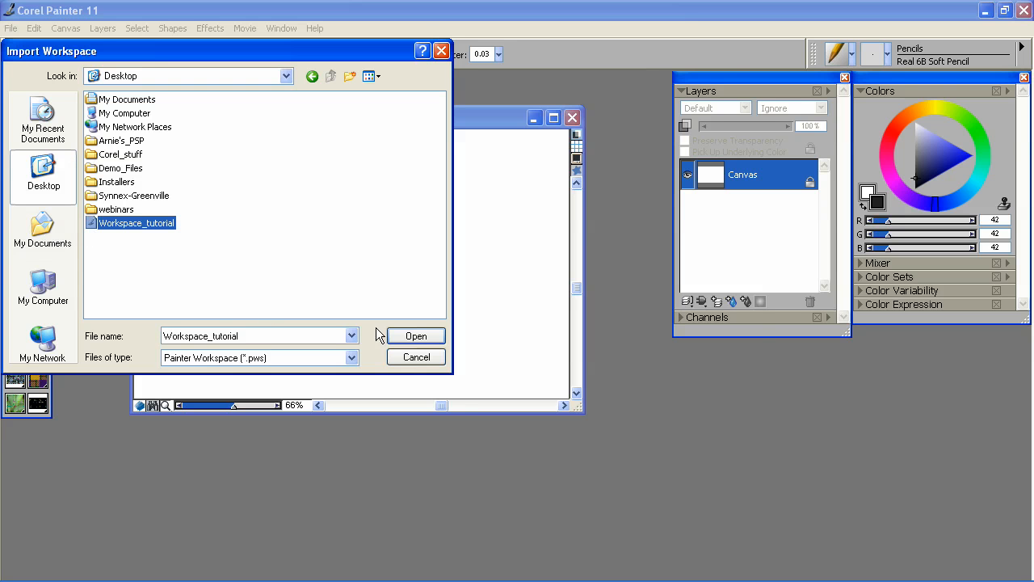
left_click(415, 334)
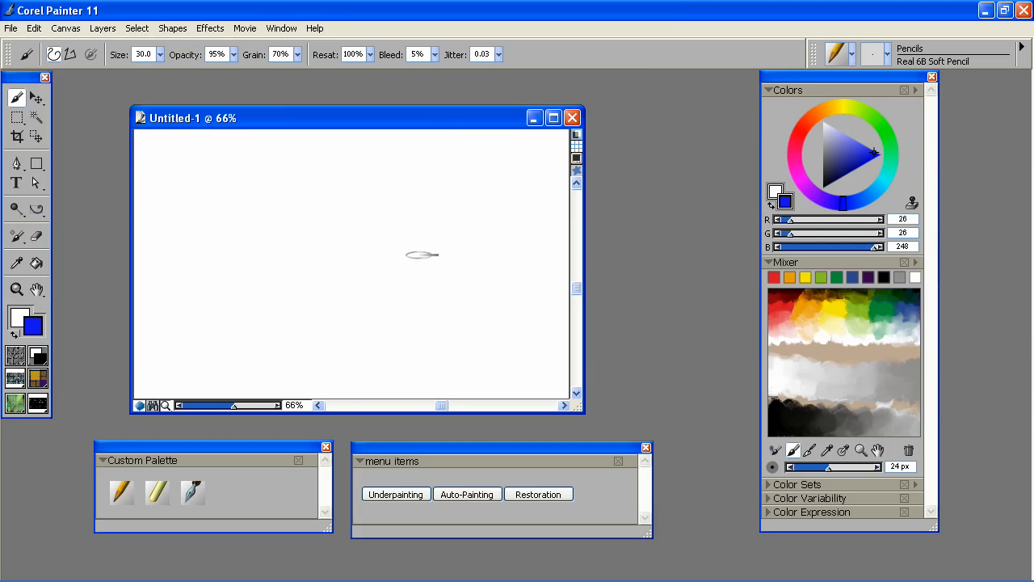
mouse_move(420, 299)
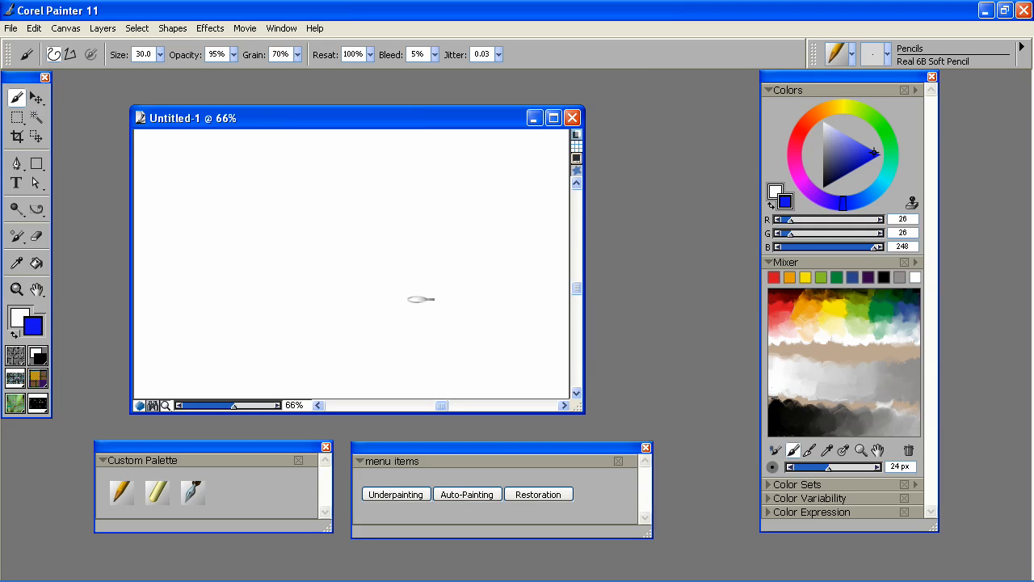
mouse_move(422, 297)
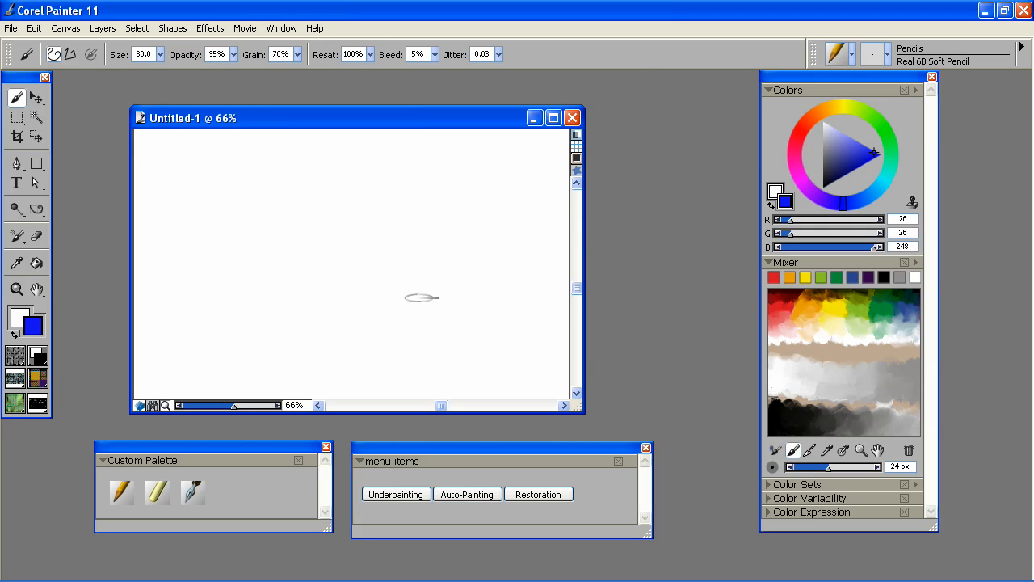
mouse_move(436, 324)
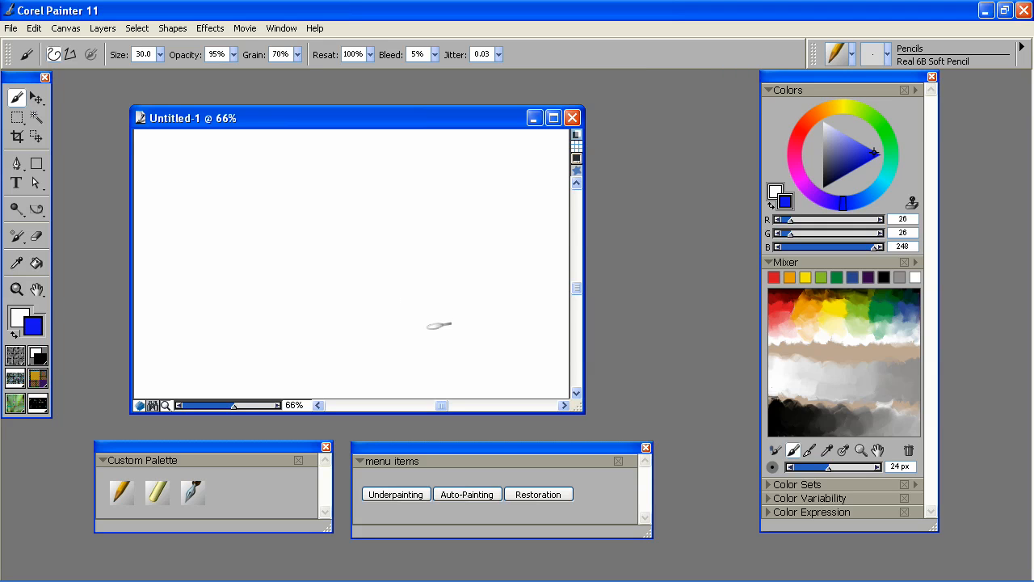